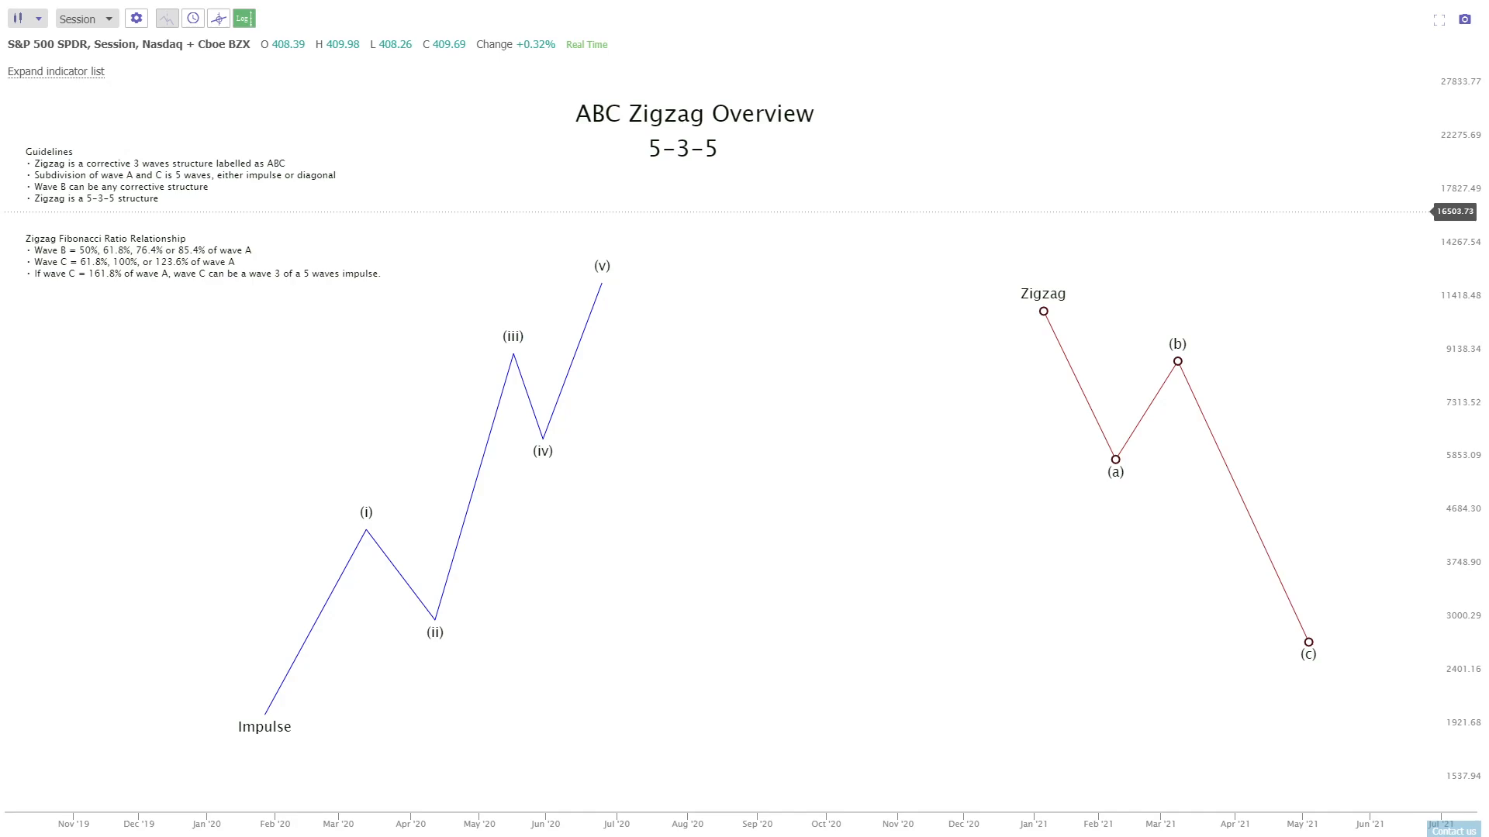
pyautogui.moveTo(818, 386)
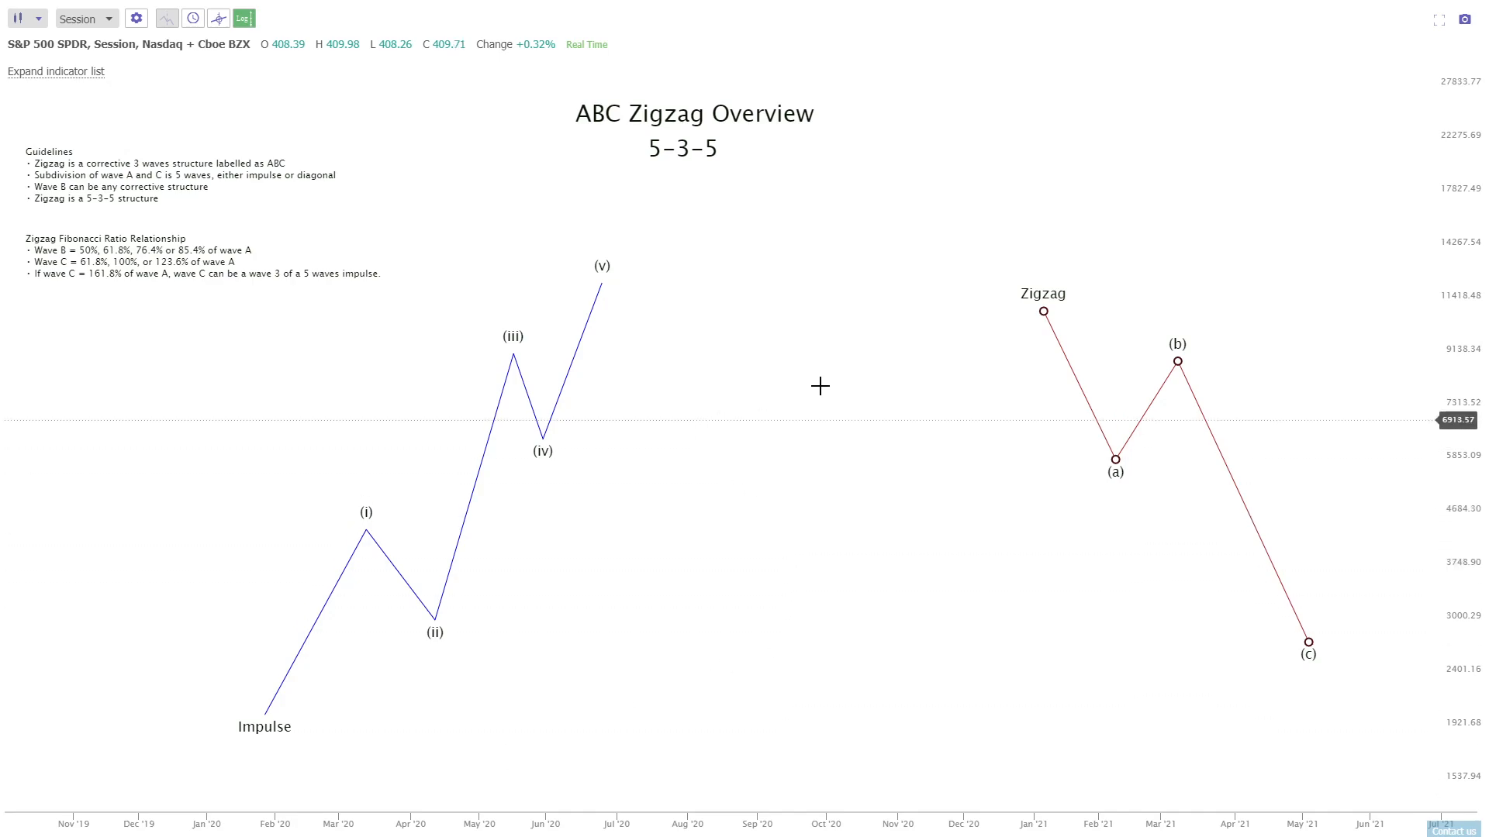
# Drag the ABC zigzag left so its start snaps onto the impulse's wave (v) peak.
pyautogui.moveTo(819, 385); pyautogui.dragTo(769, 347)
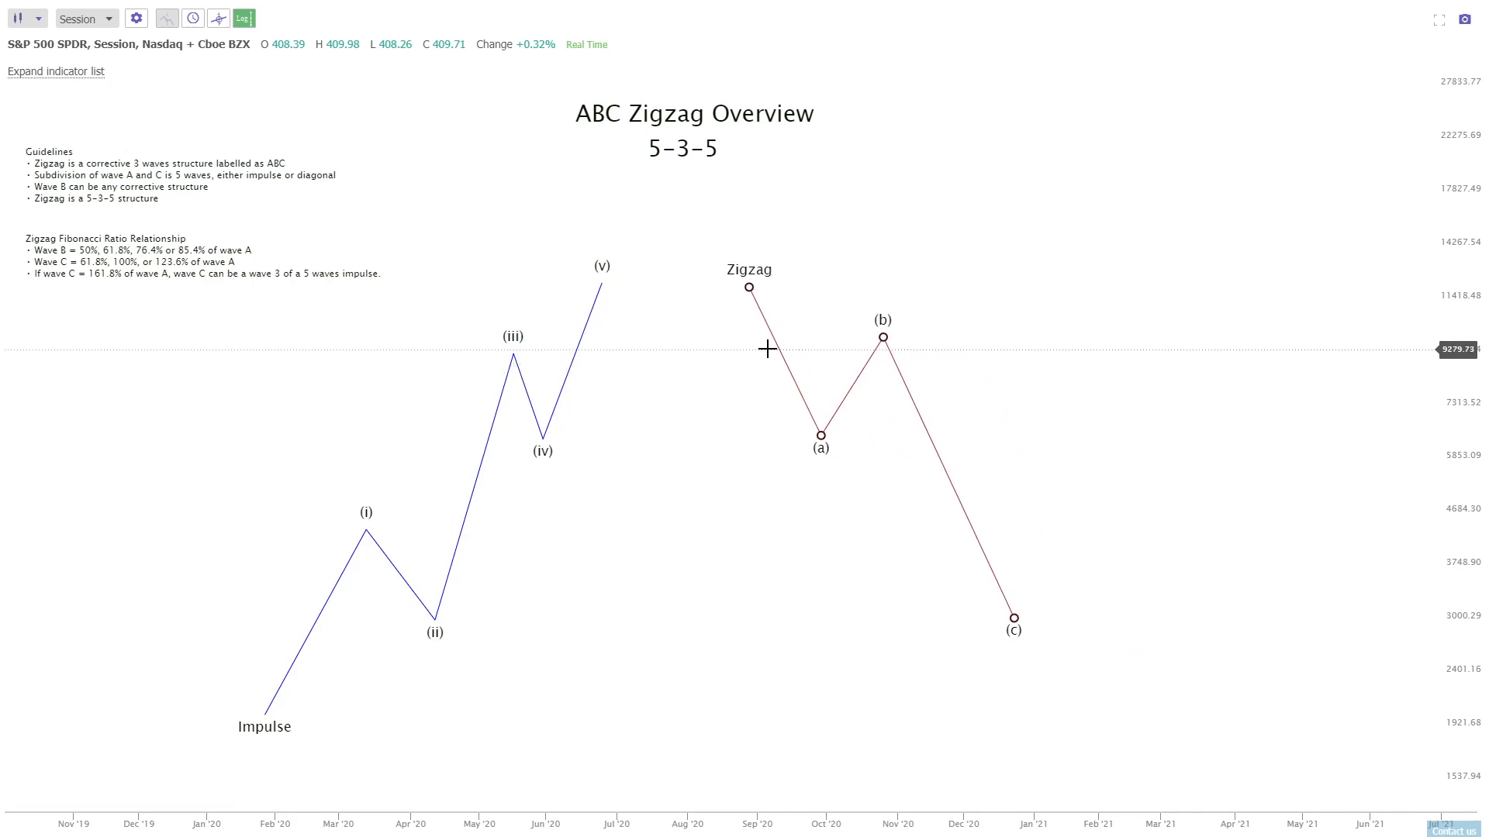
pyautogui.moveTo(767, 348); pyautogui.dragTo(642, 346)
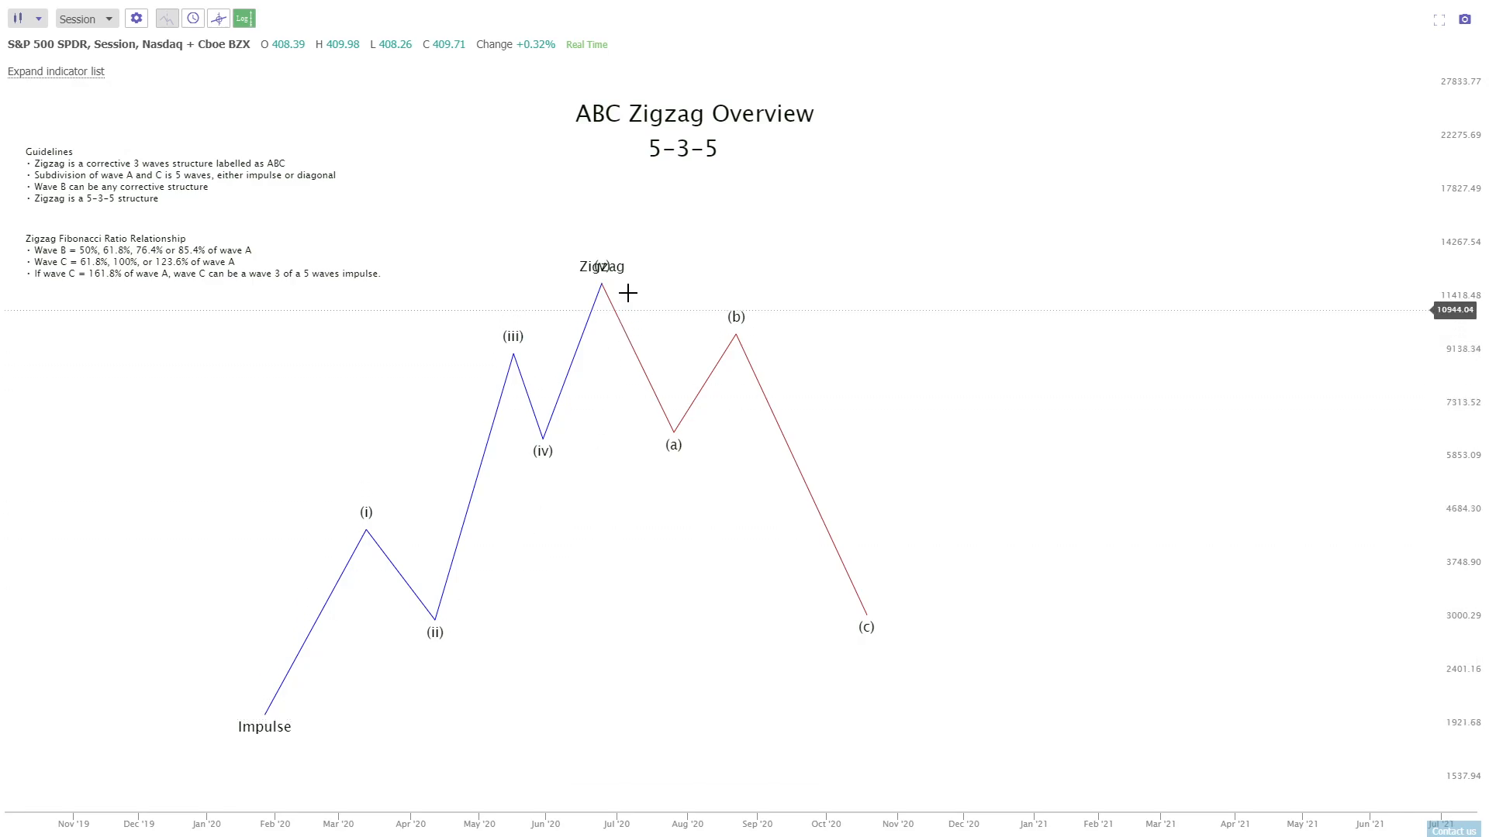
pyautogui.moveTo(566, 258)
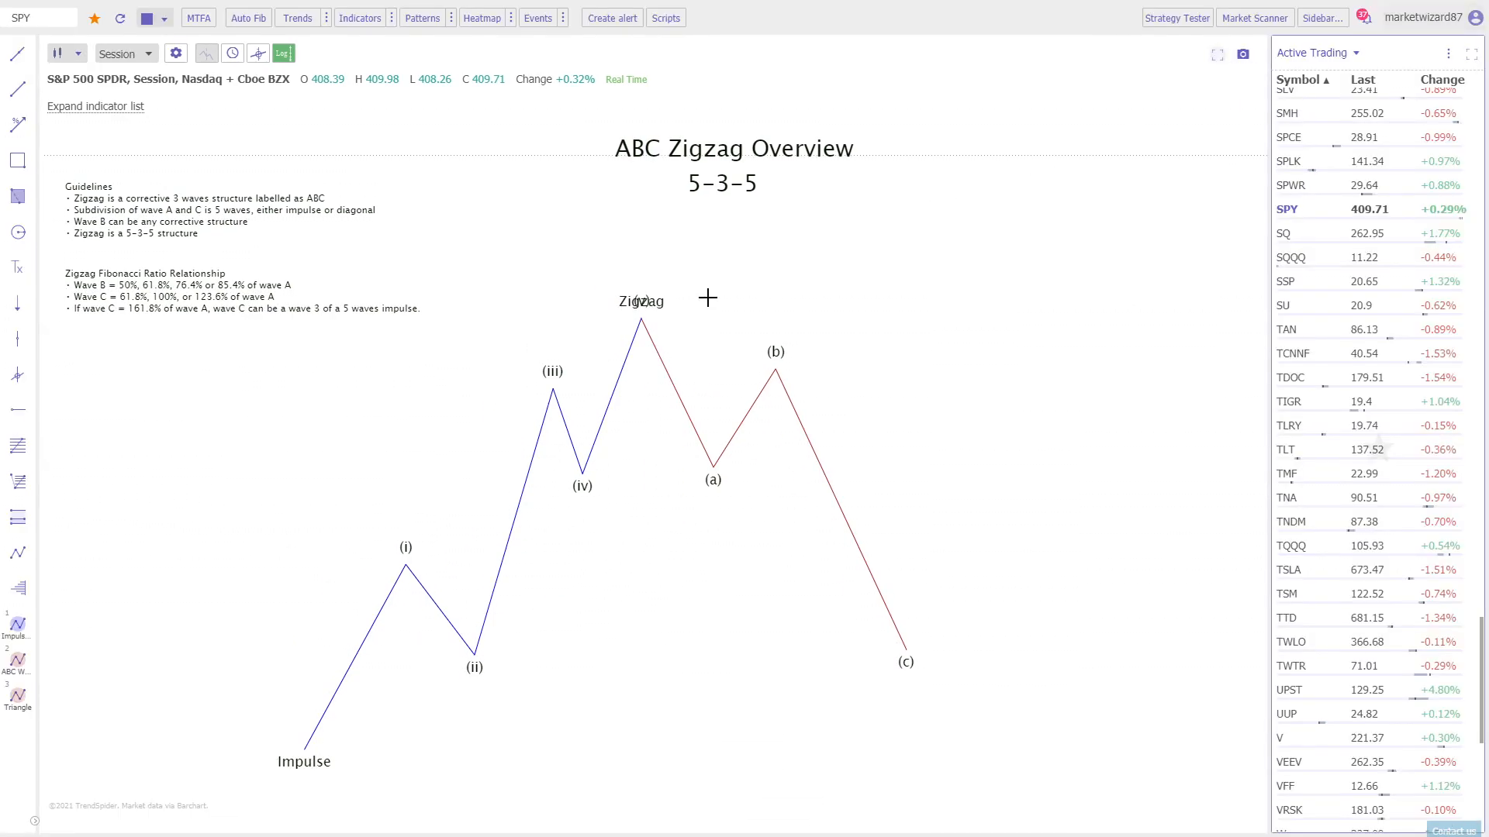
# Draw a Fibonacci retracement from impulse start to top, then move its lower anchor onto wave (a).
pyautogui.click(17, 444)
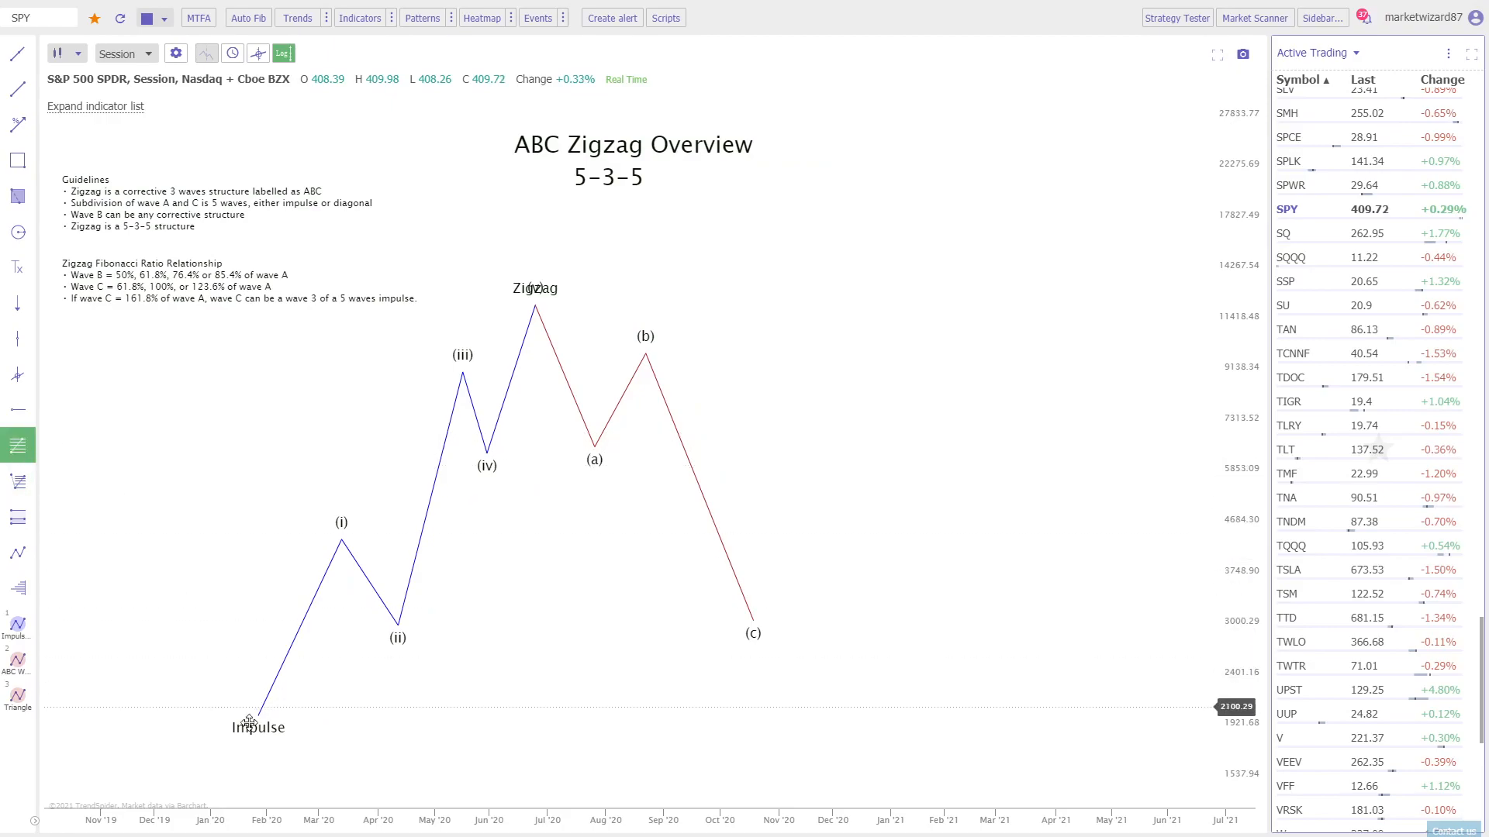
pyautogui.moveTo(249, 724); pyautogui.dragTo(533, 313)
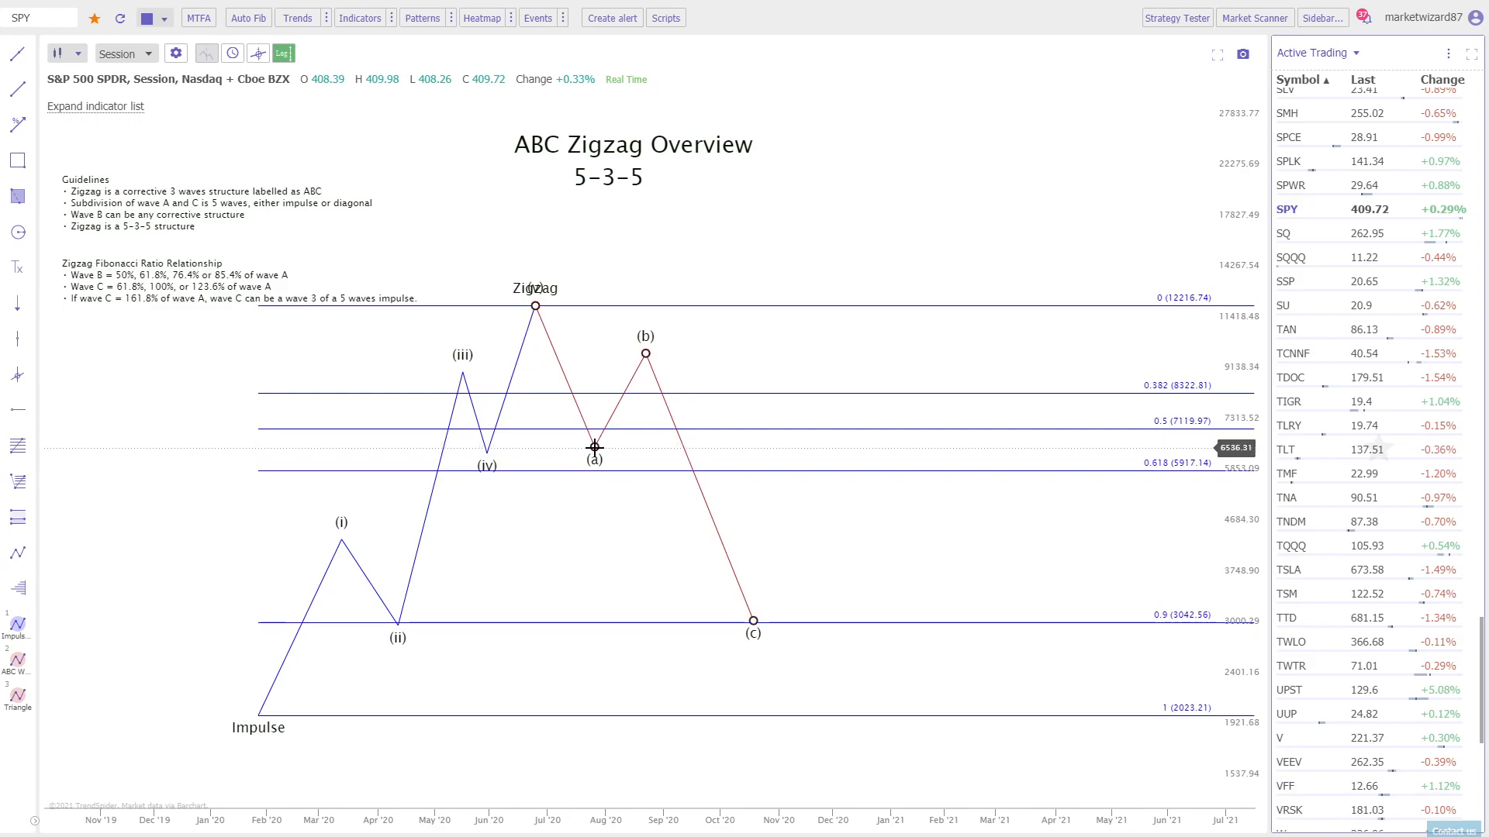
pyautogui.moveTo(596, 440)
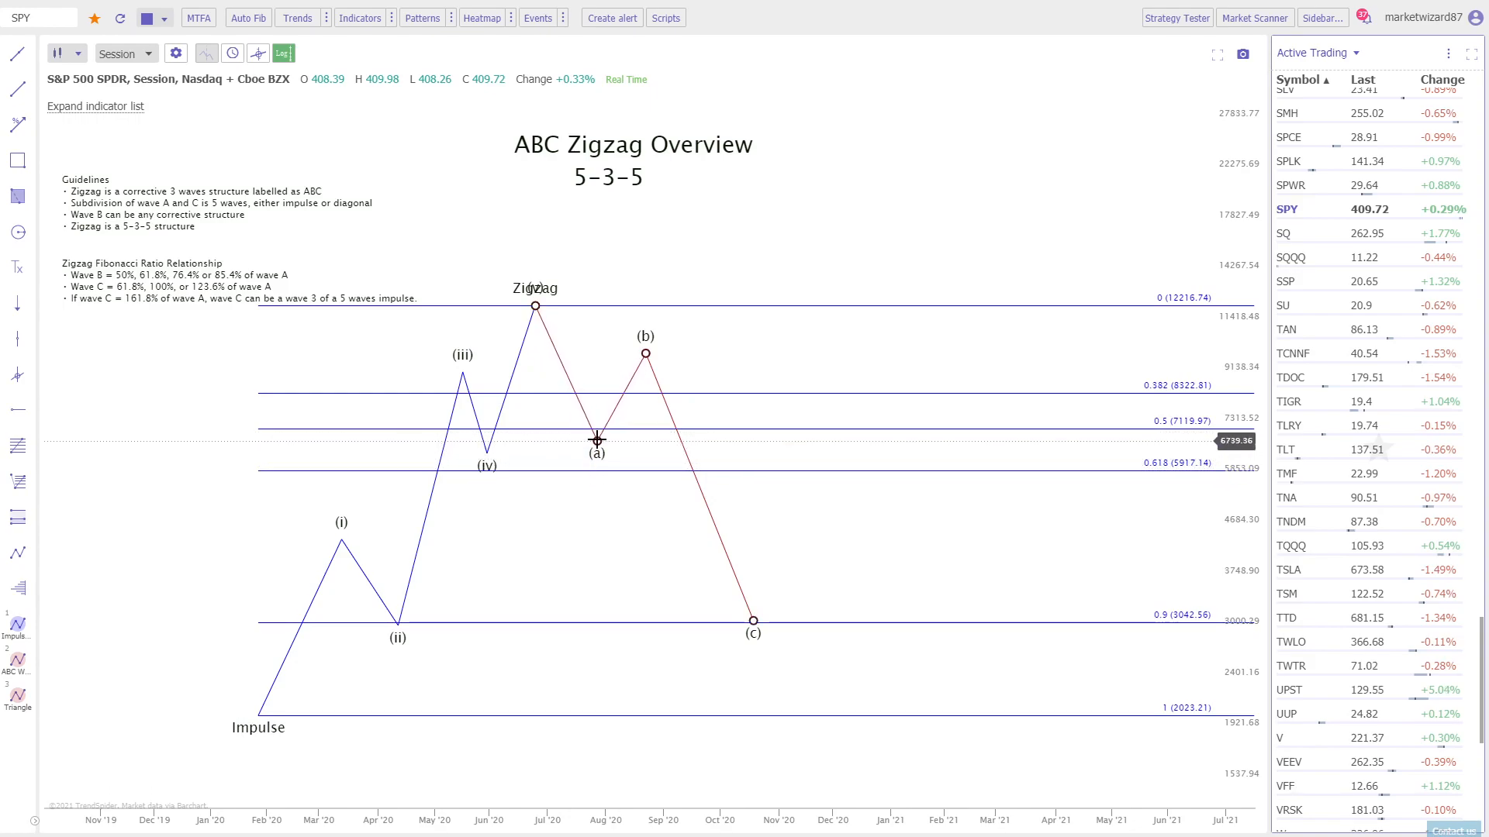
pyautogui.moveTo(597, 439); pyautogui.dragTo(269, 701)
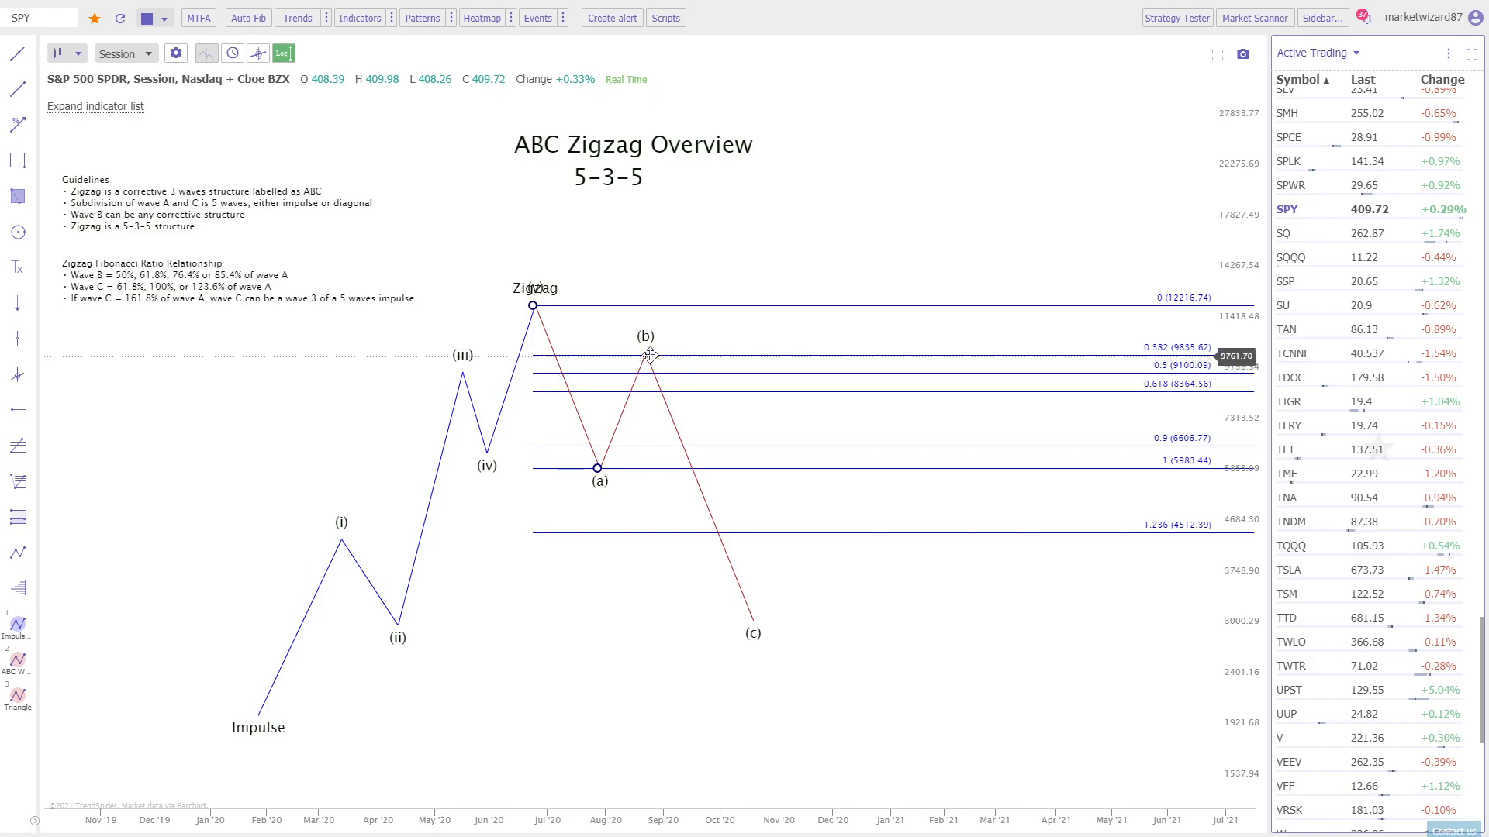
pyautogui.moveTo(85, 473)
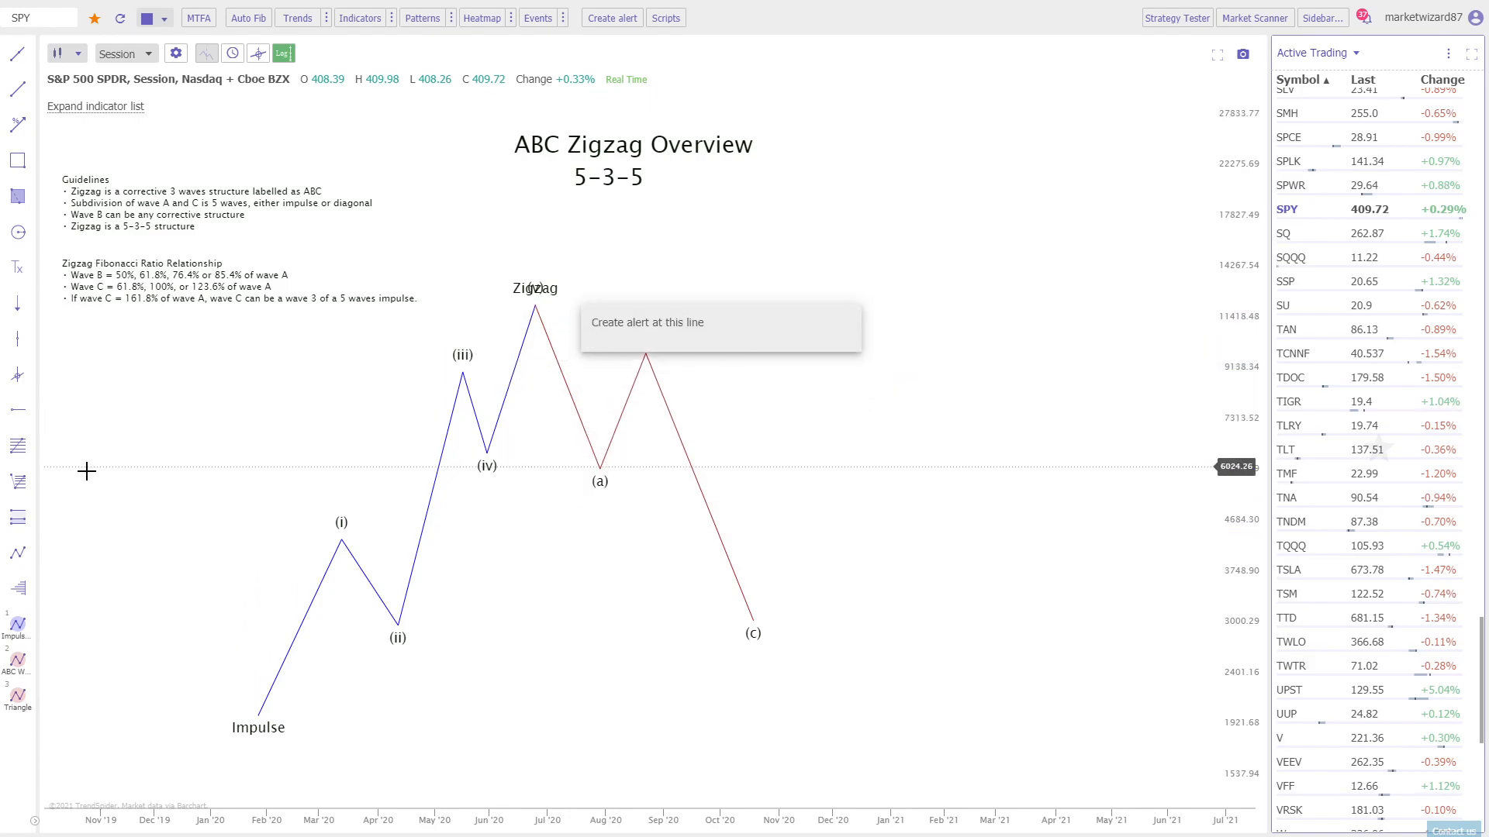
# Pick the 3-Point Fibonacci extension tool from the left toolbar.
pyautogui.click(17, 479)
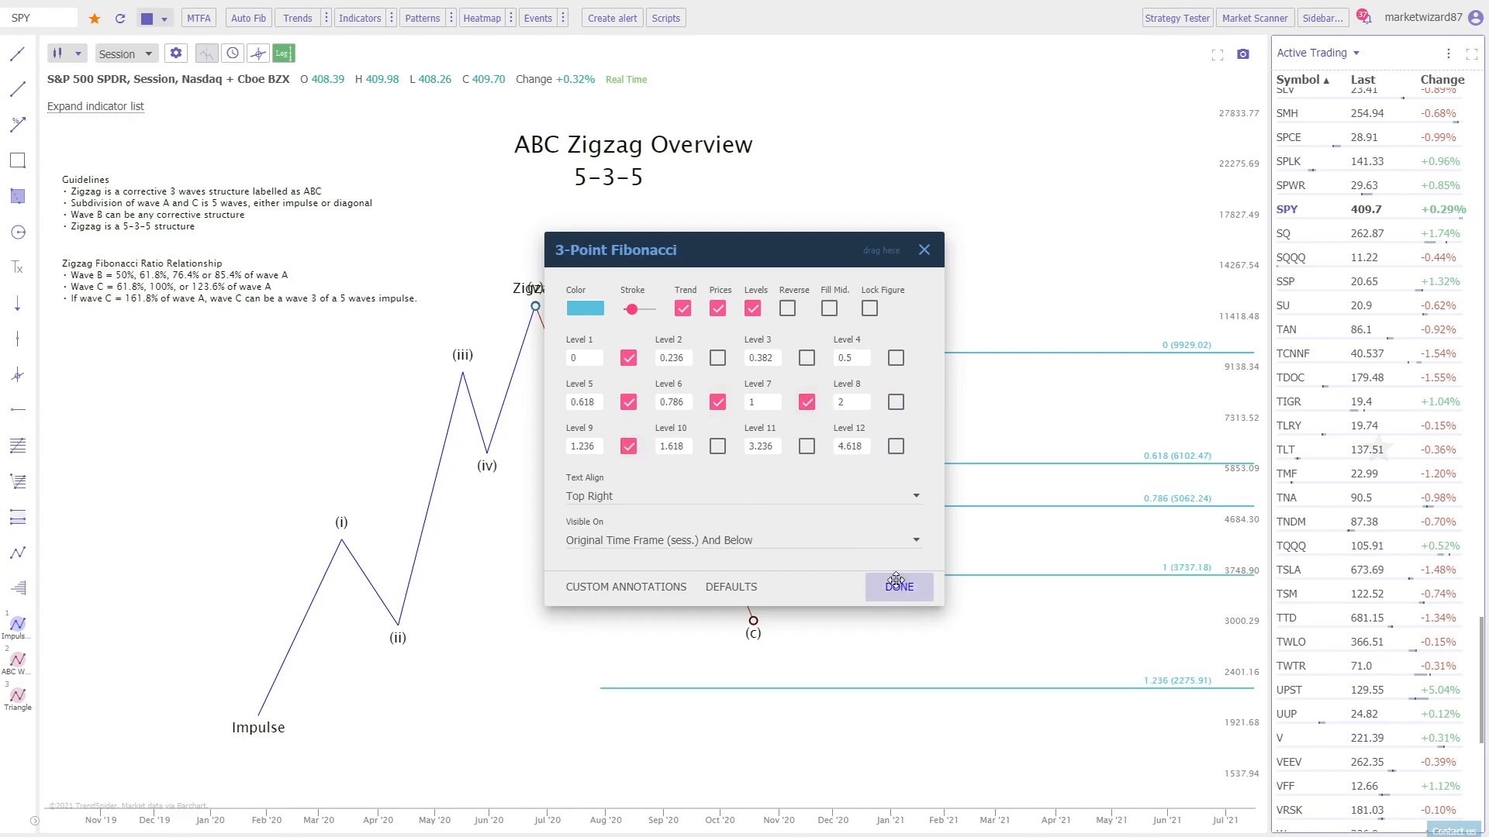
# Close the extension settings and move wave (c)'s end from 78.6% to 123.6%, ending on 100%.
pyautogui.click(897, 586)
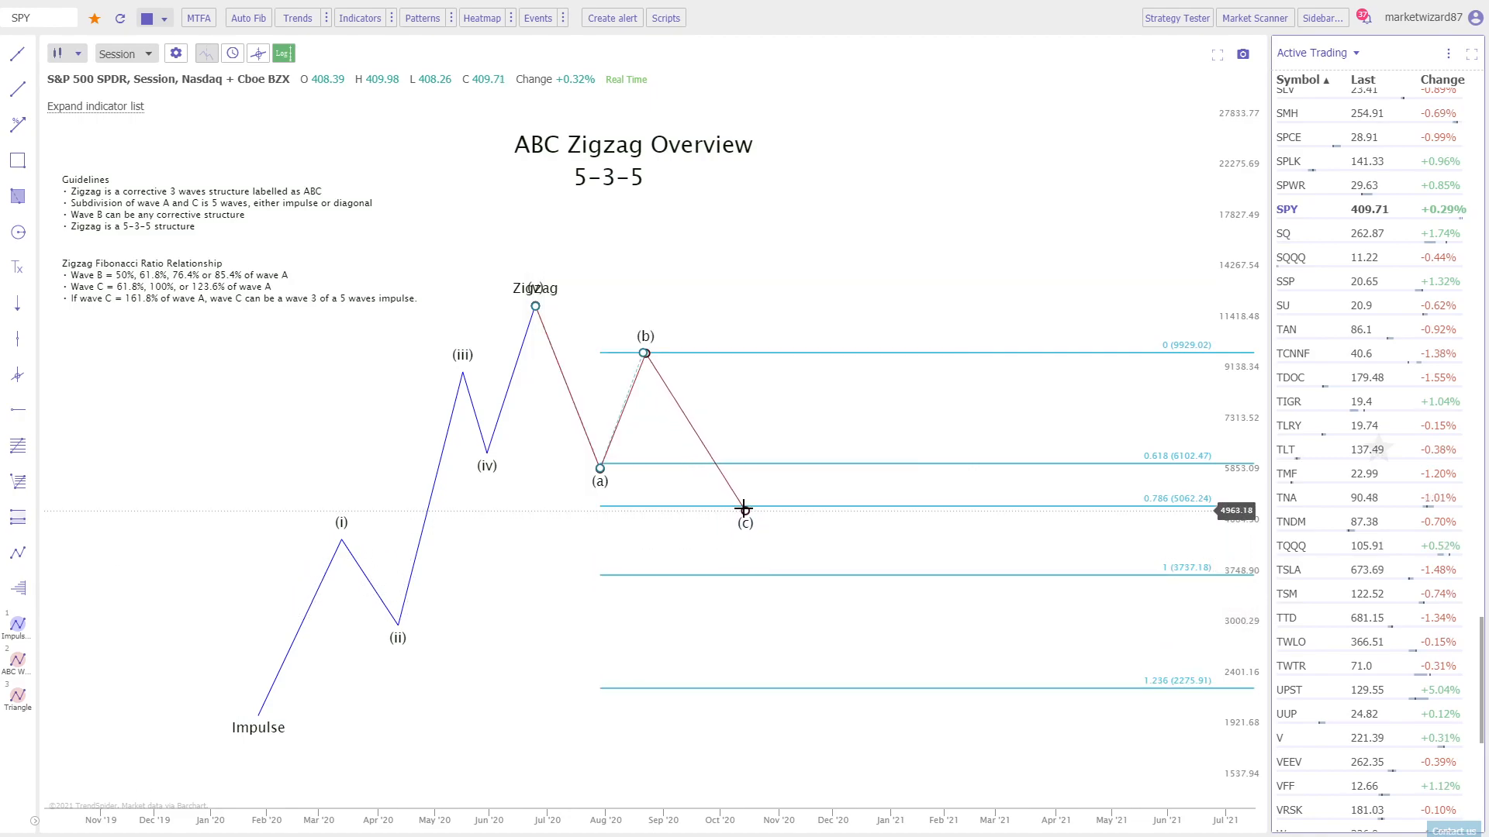
pyautogui.moveTo(744, 508); pyautogui.dragTo(733, 563)
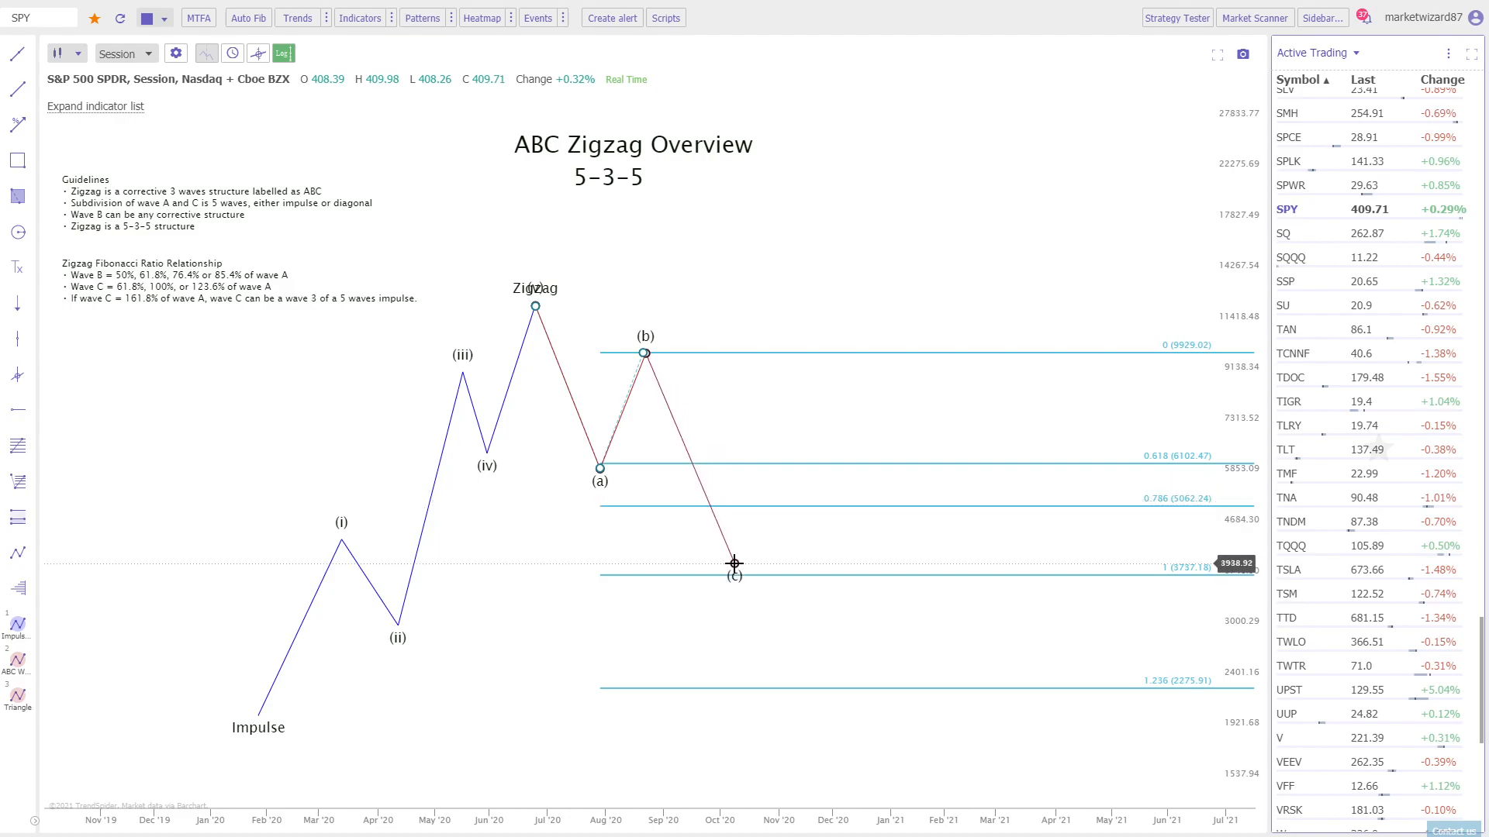
pyautogui.moveTo(734, 563); pyautogui.dragTo(745, 682)
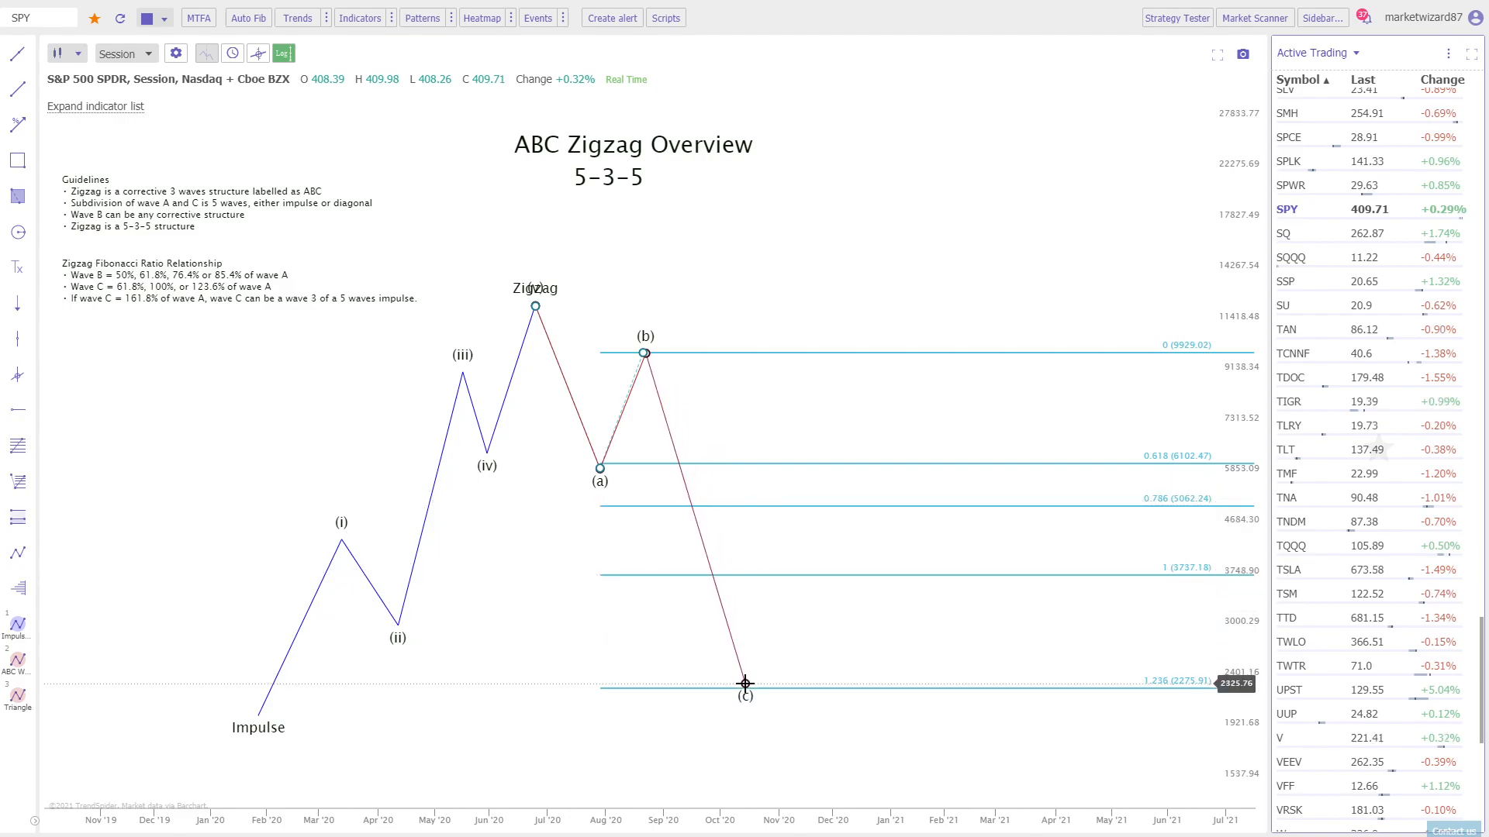
pyautogui.moveTo(745, 682); pyautogui.dragTo(728, 572)
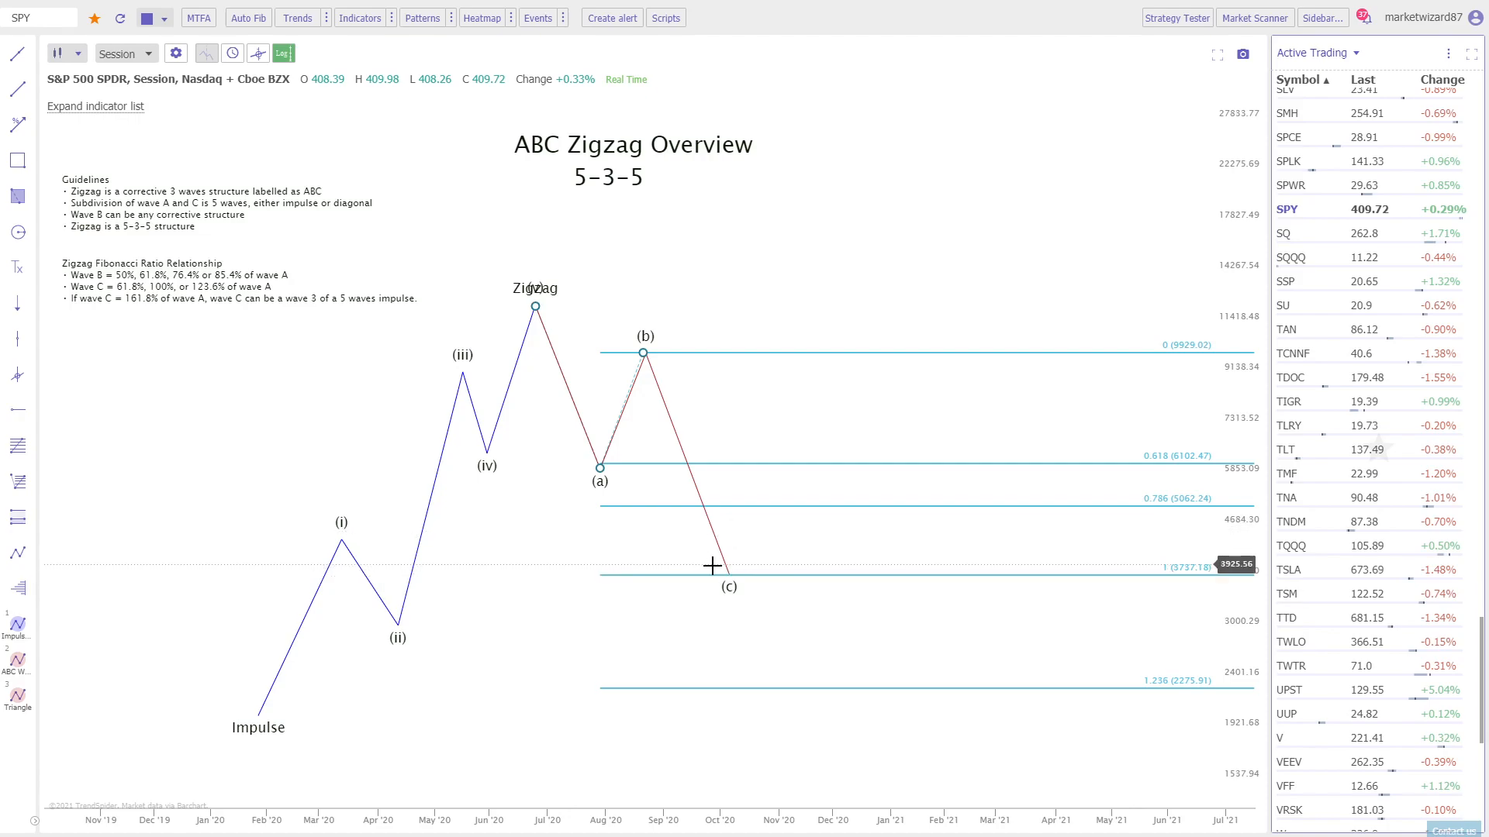
pyautogui.moveTo(700, 555)
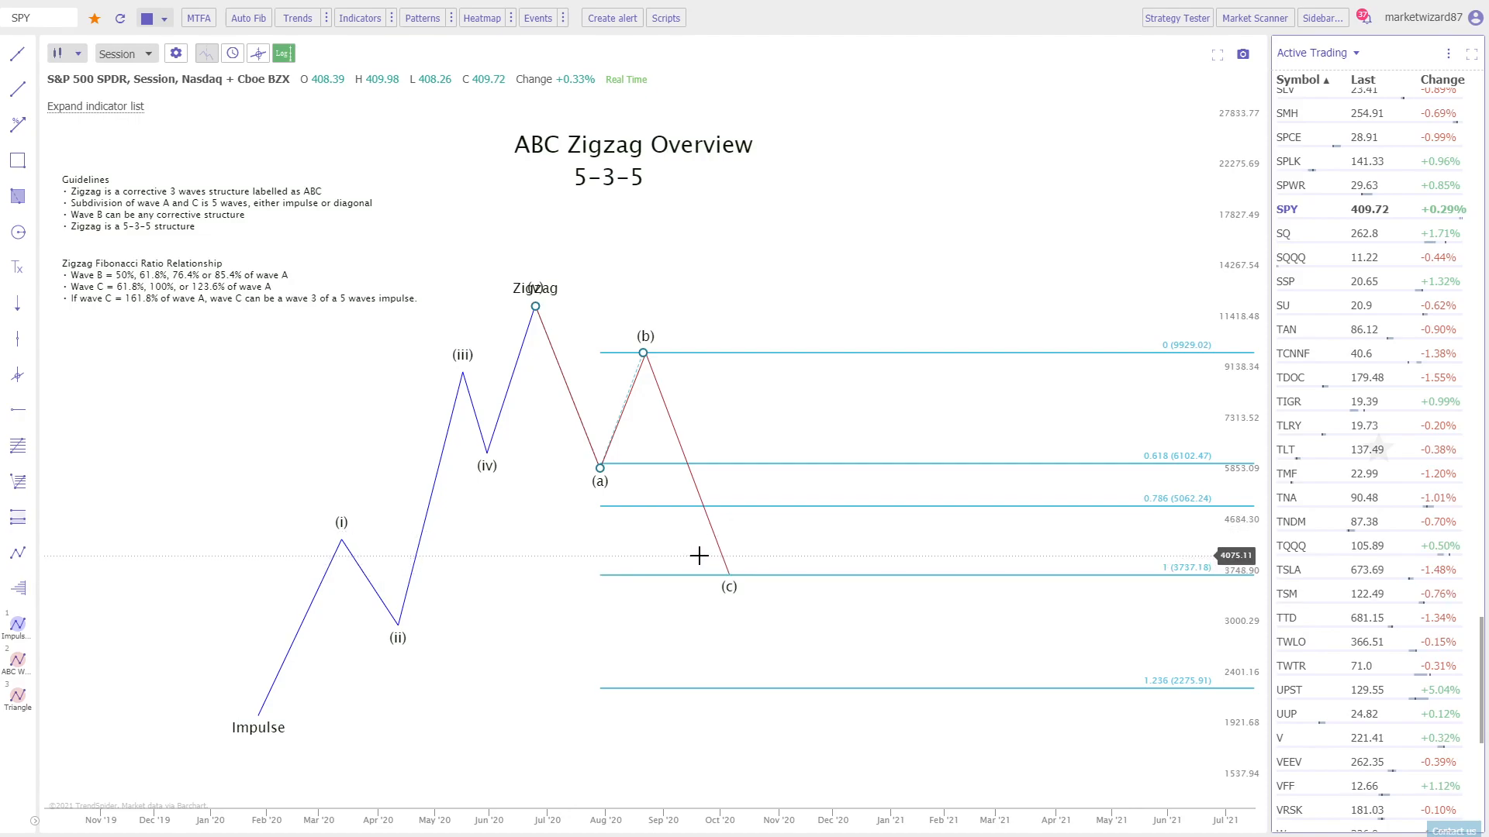
pyautogui.moveTo(739, 579)
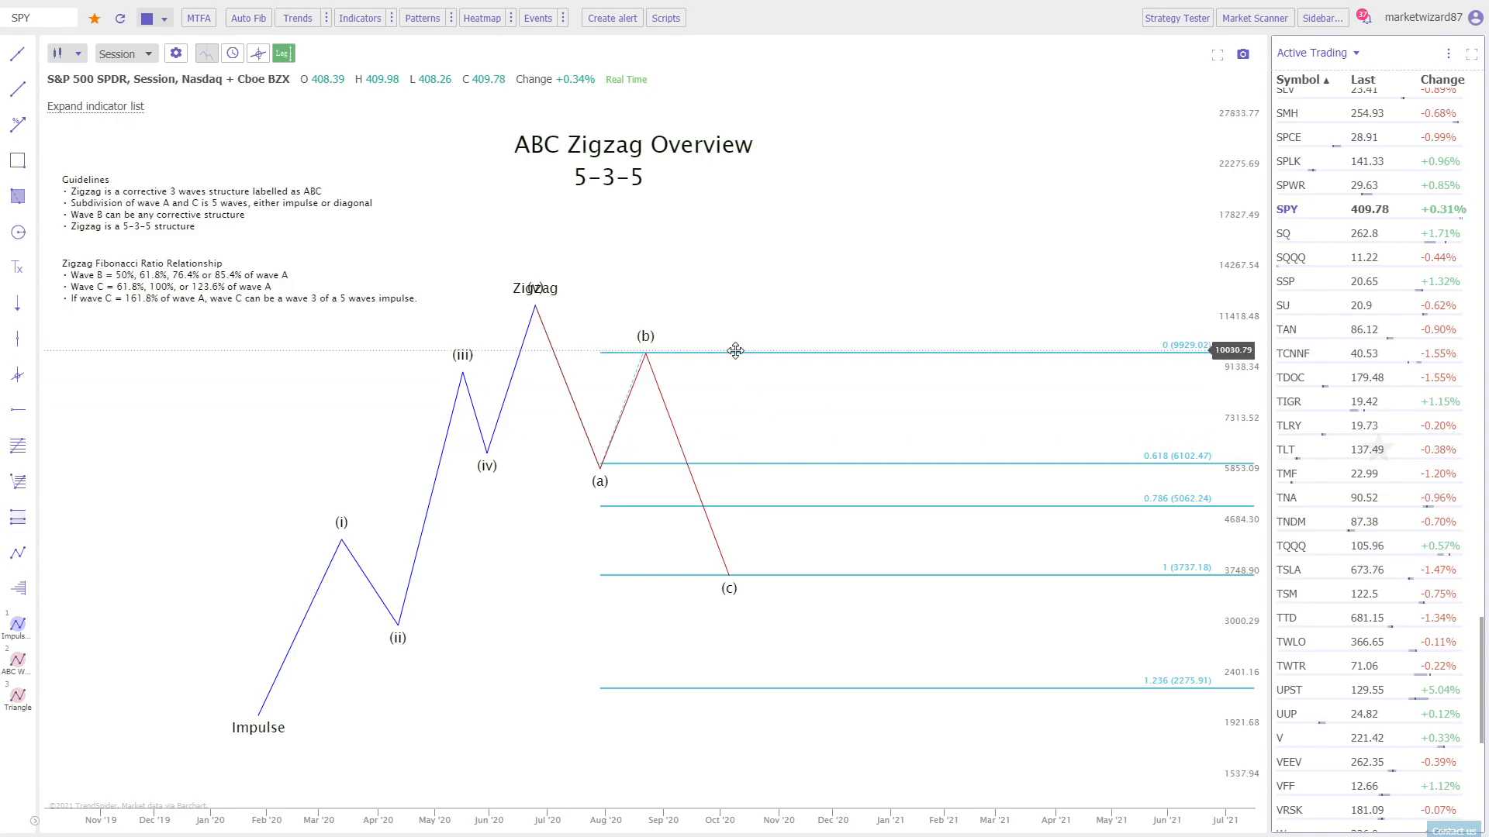
pyautogui.moveTo(661, 339)
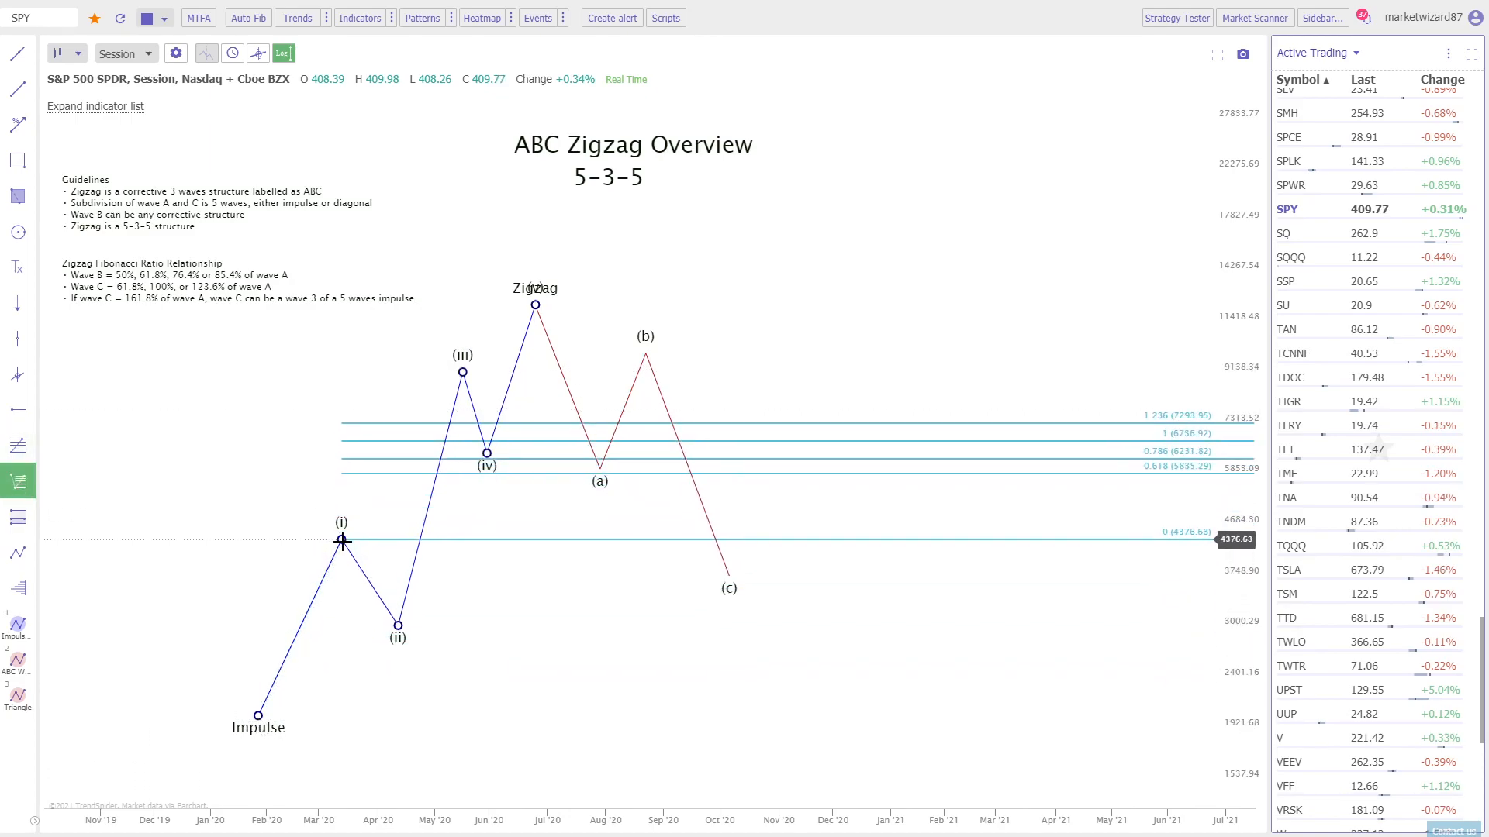
# Anchor the impulse extension's third point on wave (ii) and close its settings.
pyautogui.moveTo(342, 541); pyautogui.dragTo(447, 538)
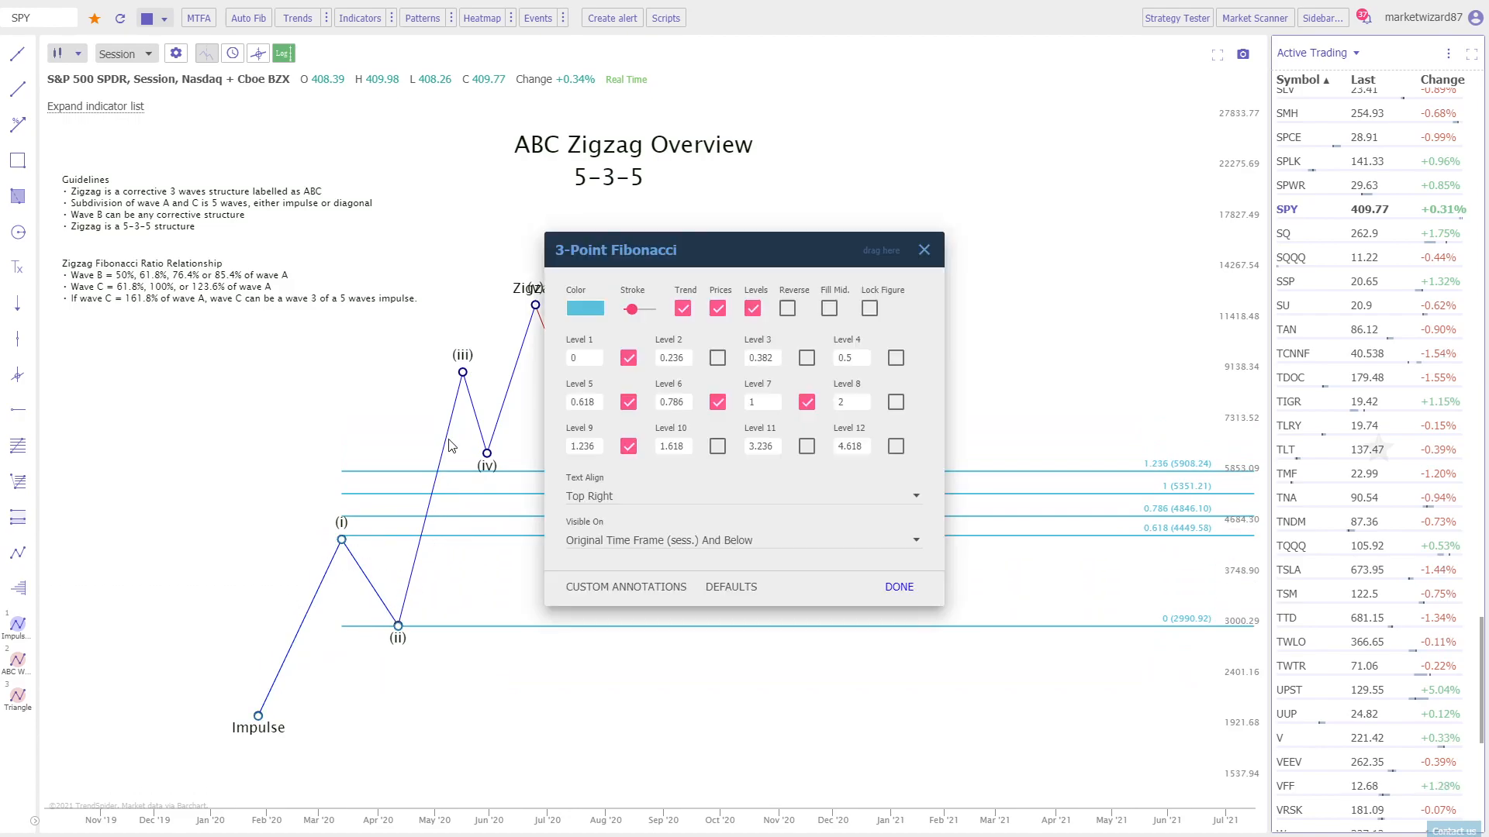
pyautogui.moveTo(209, 705)
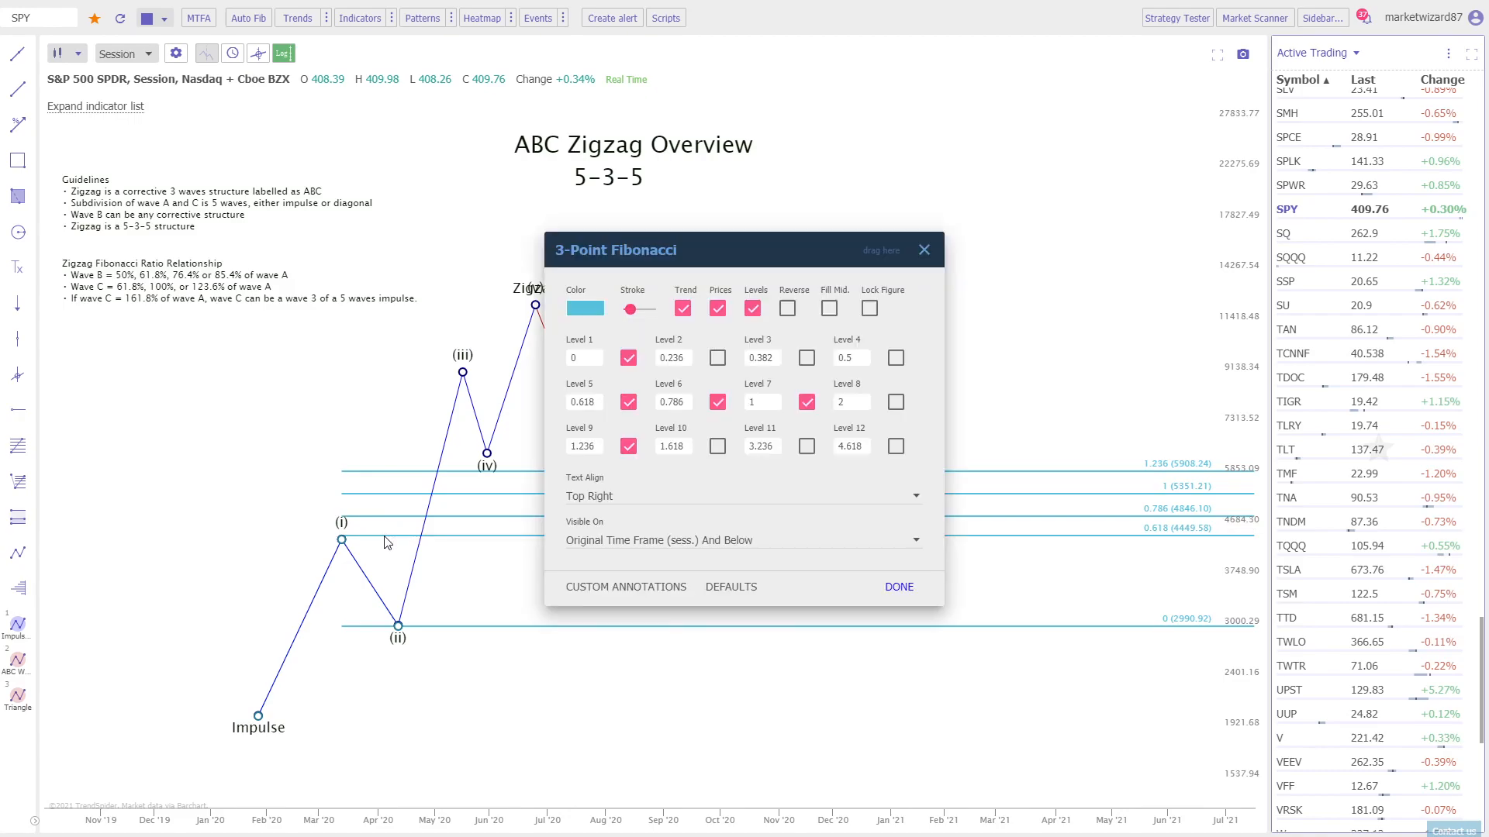
pyautogui.click(897, 587)
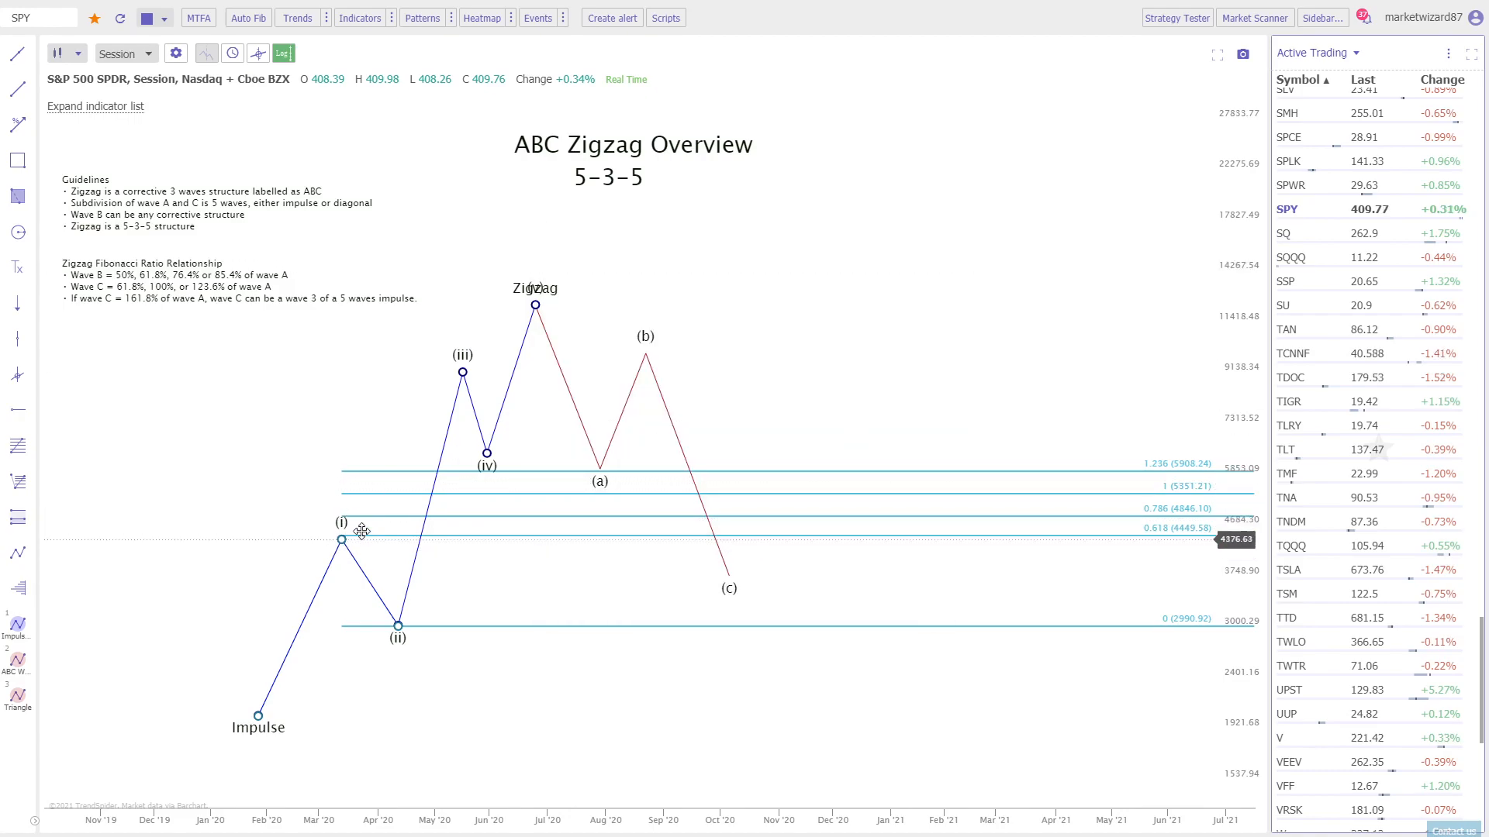
pyautogui.moveTo(724, 540)
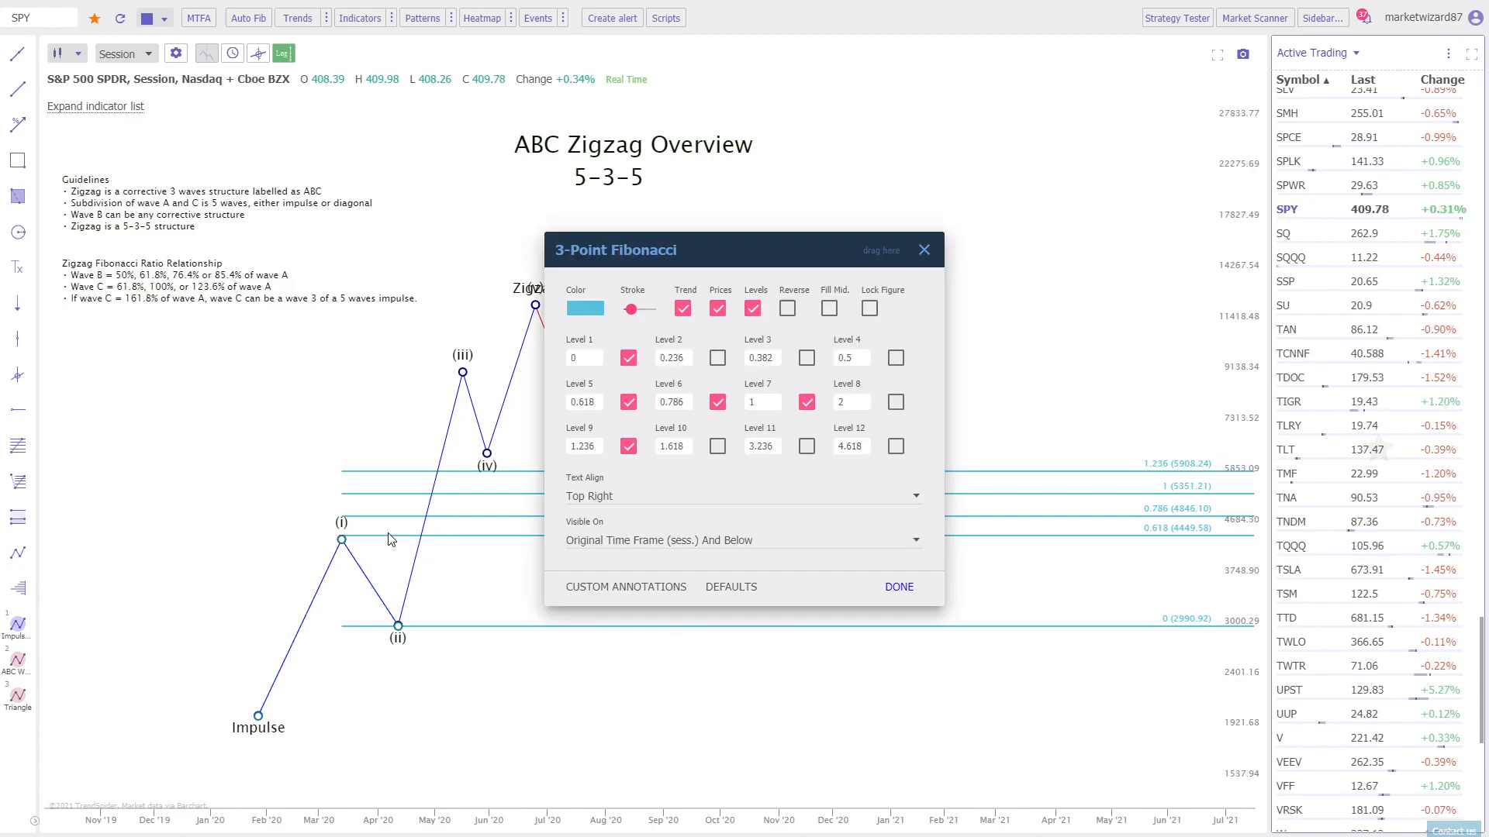
pyautogui.moveTo(943, 250)
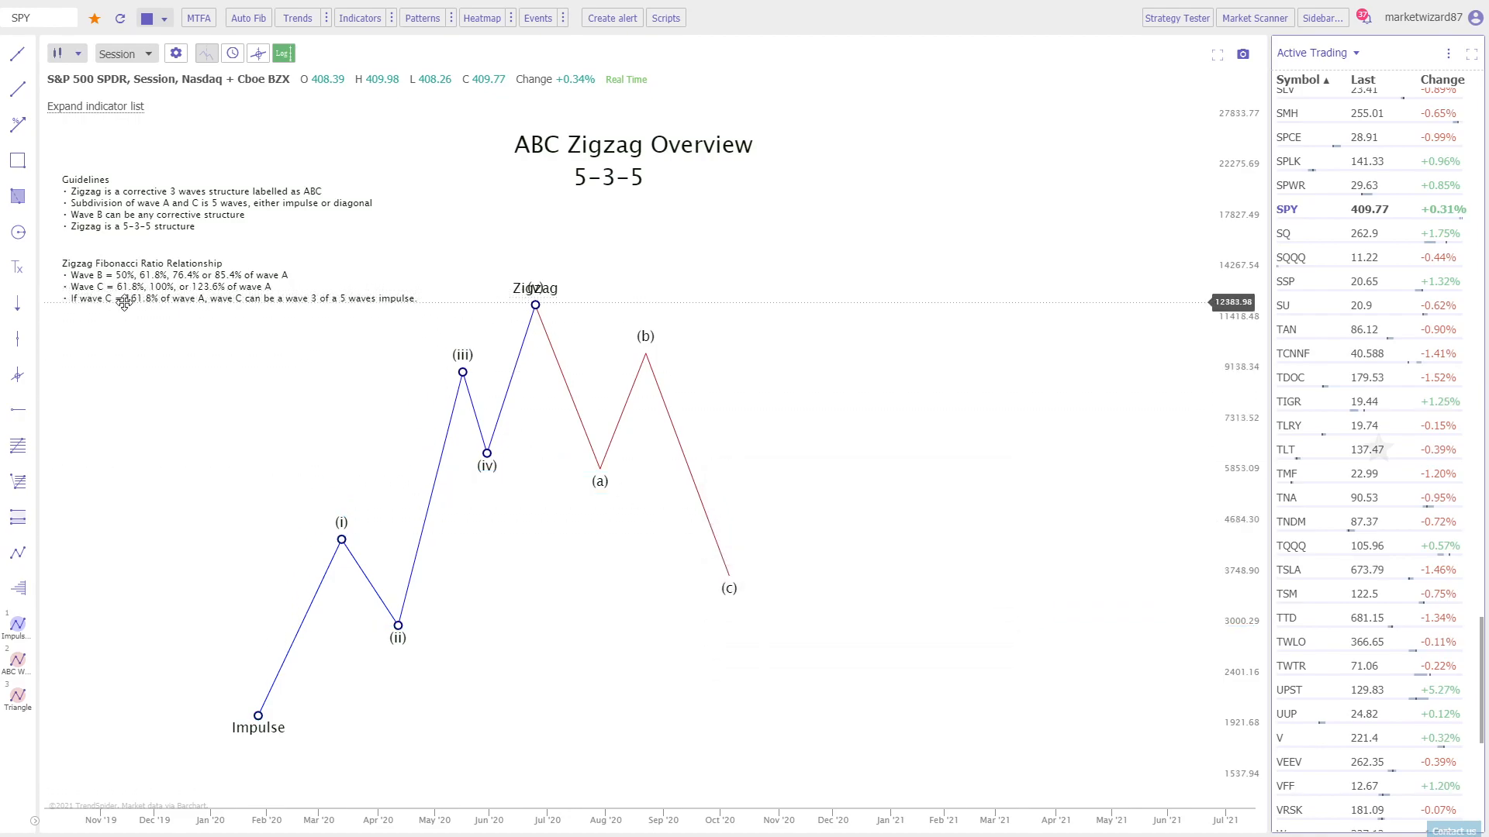
pyautogui.moveTo(343, 548)
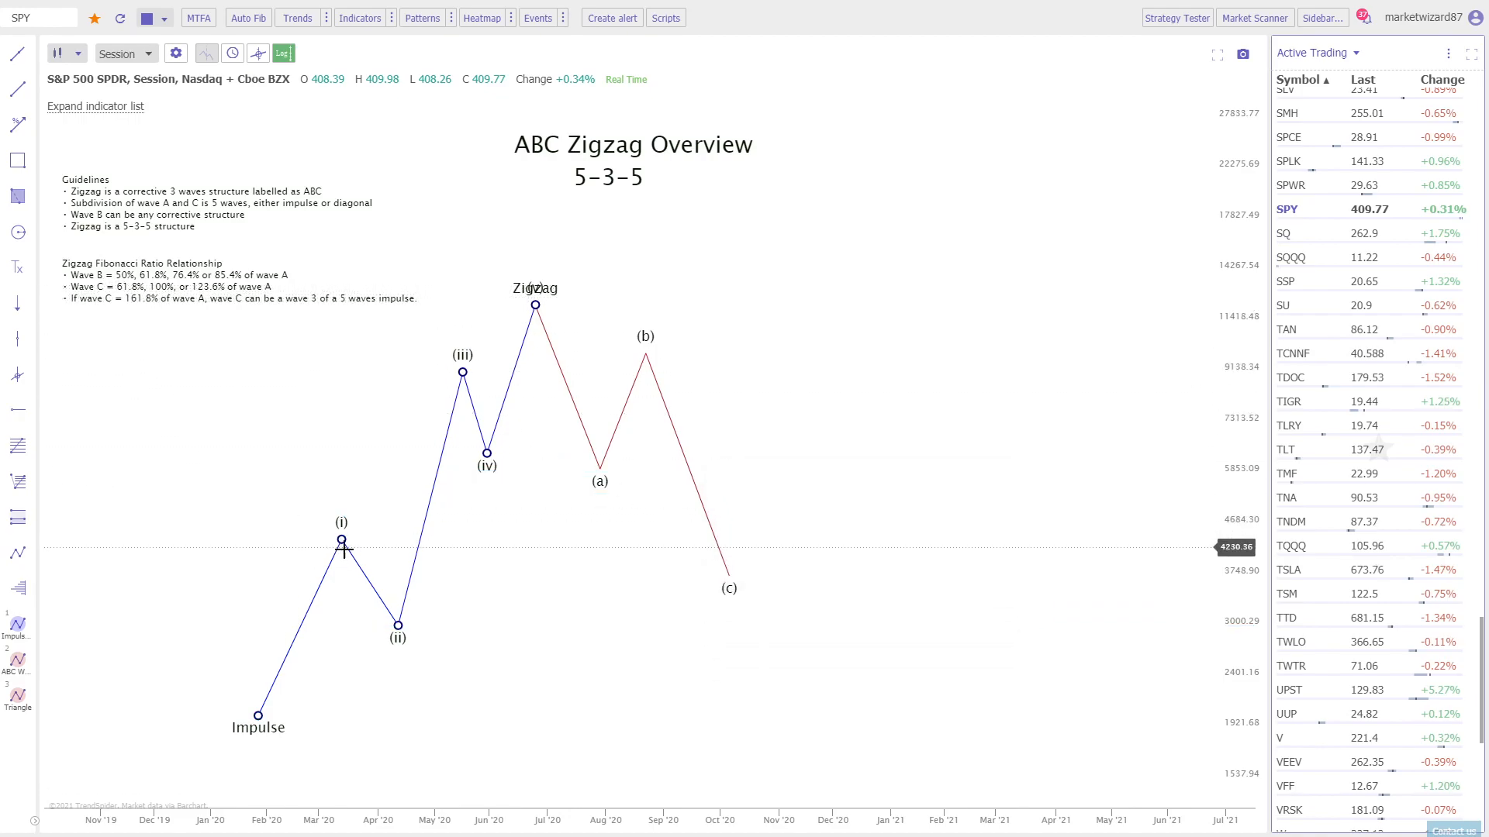
pyautogui.moveTo(600, 424)
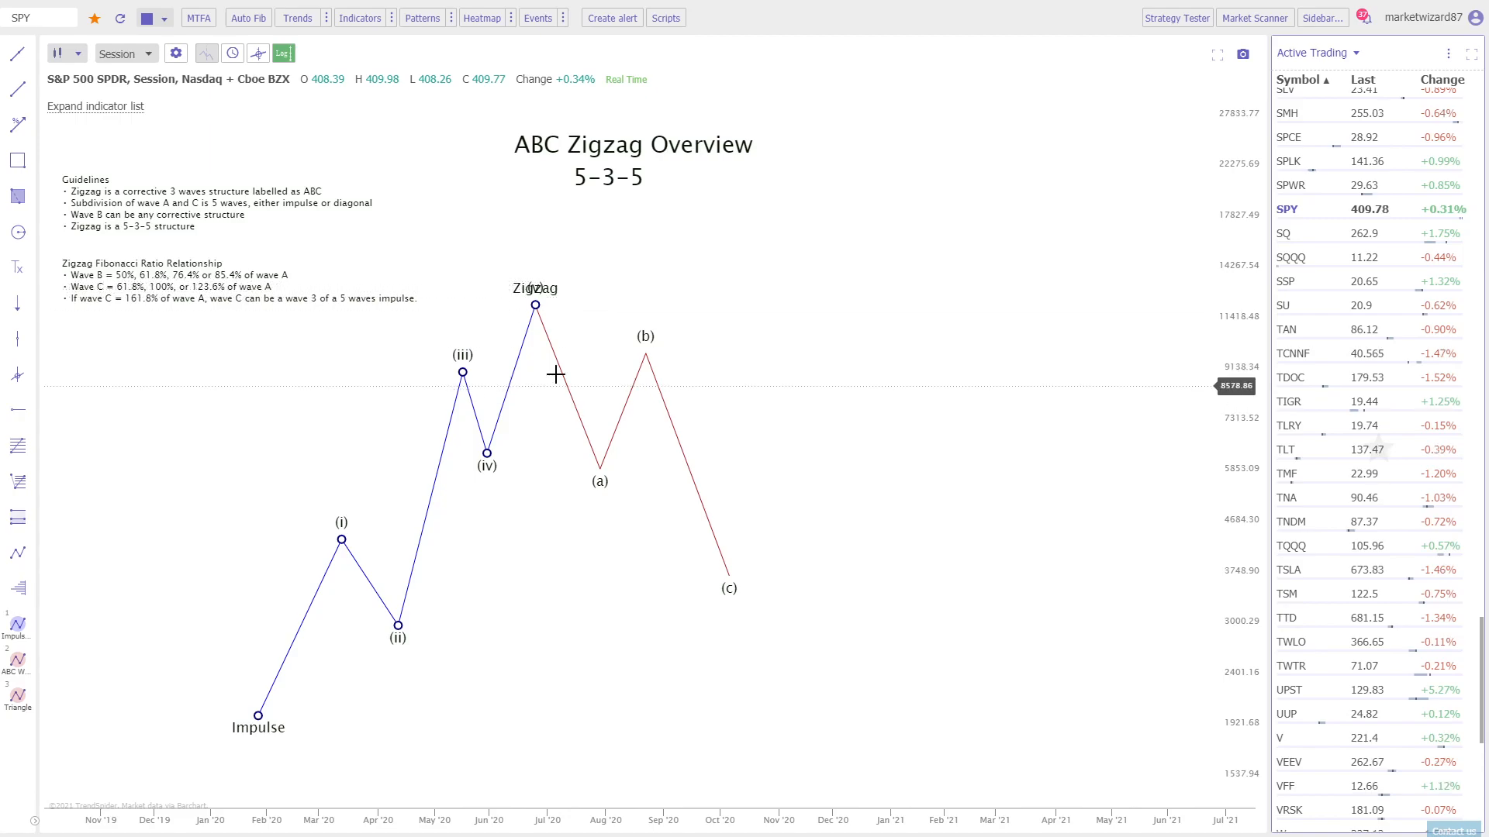
pyautogui.moveTo(534, 388)
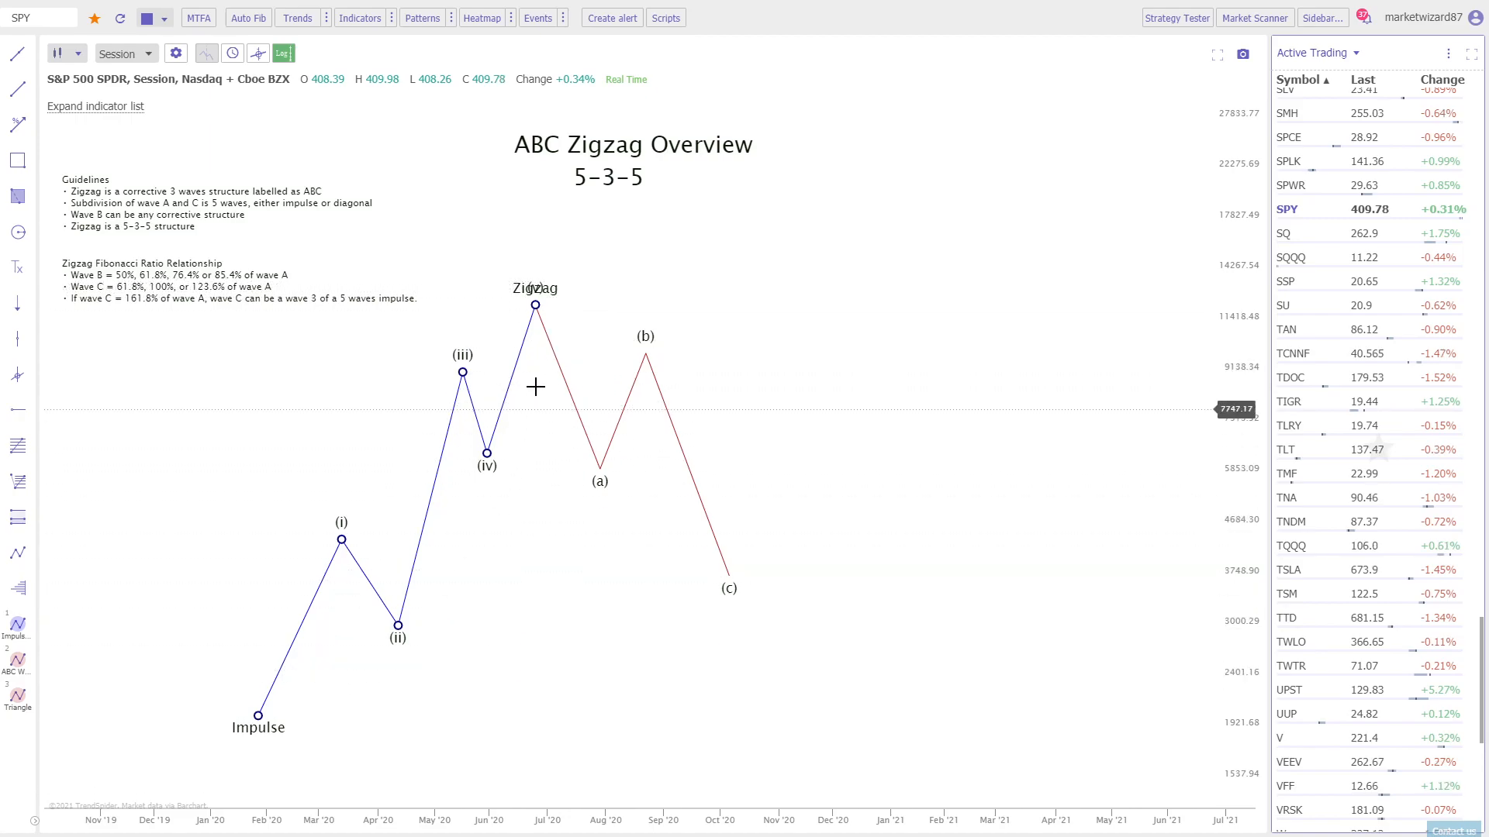
pyautogui.moveTo(397, 446)
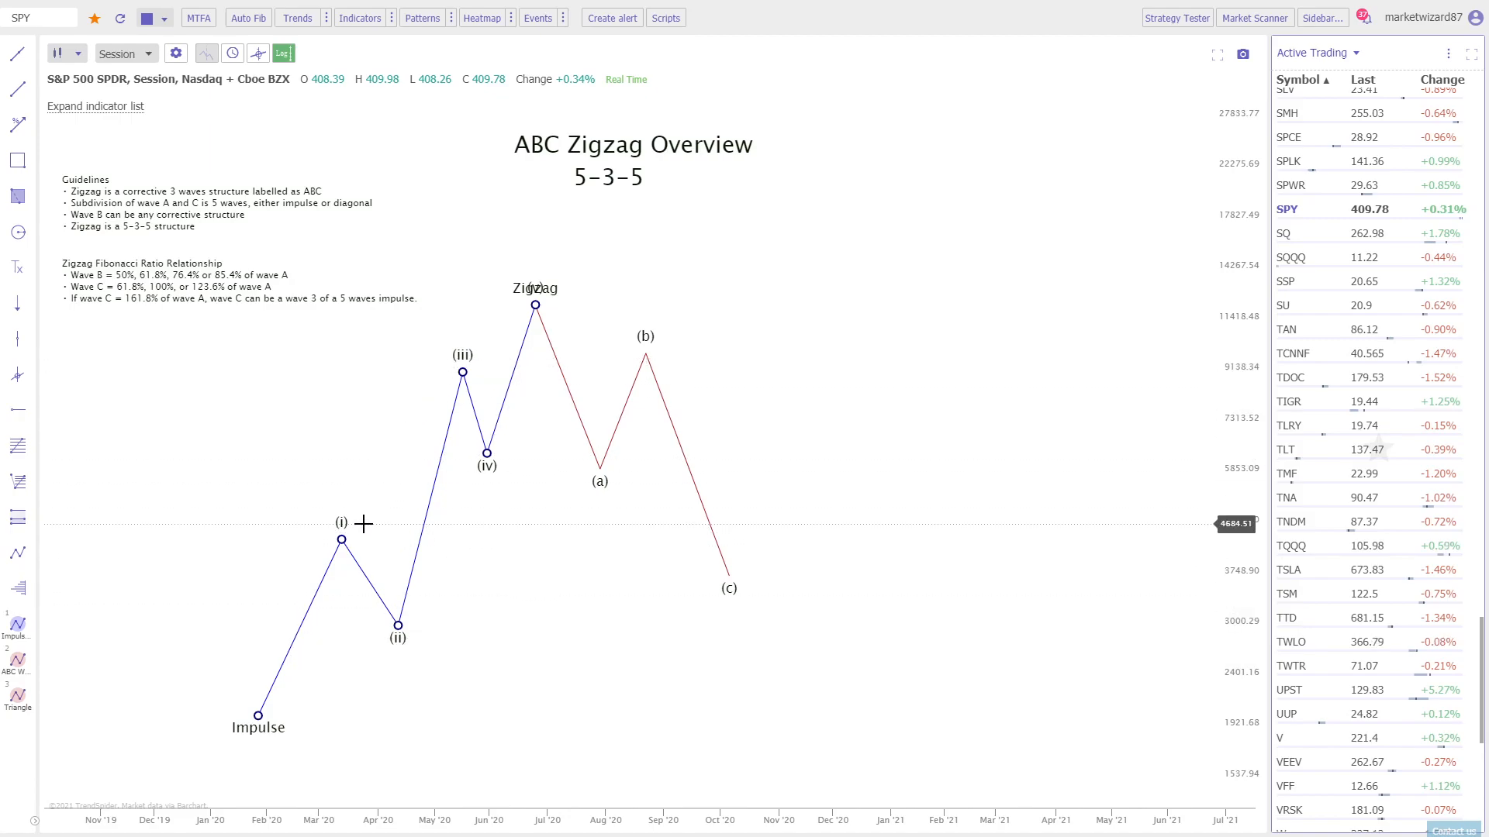
pyautogui.moveTo(369, 491)
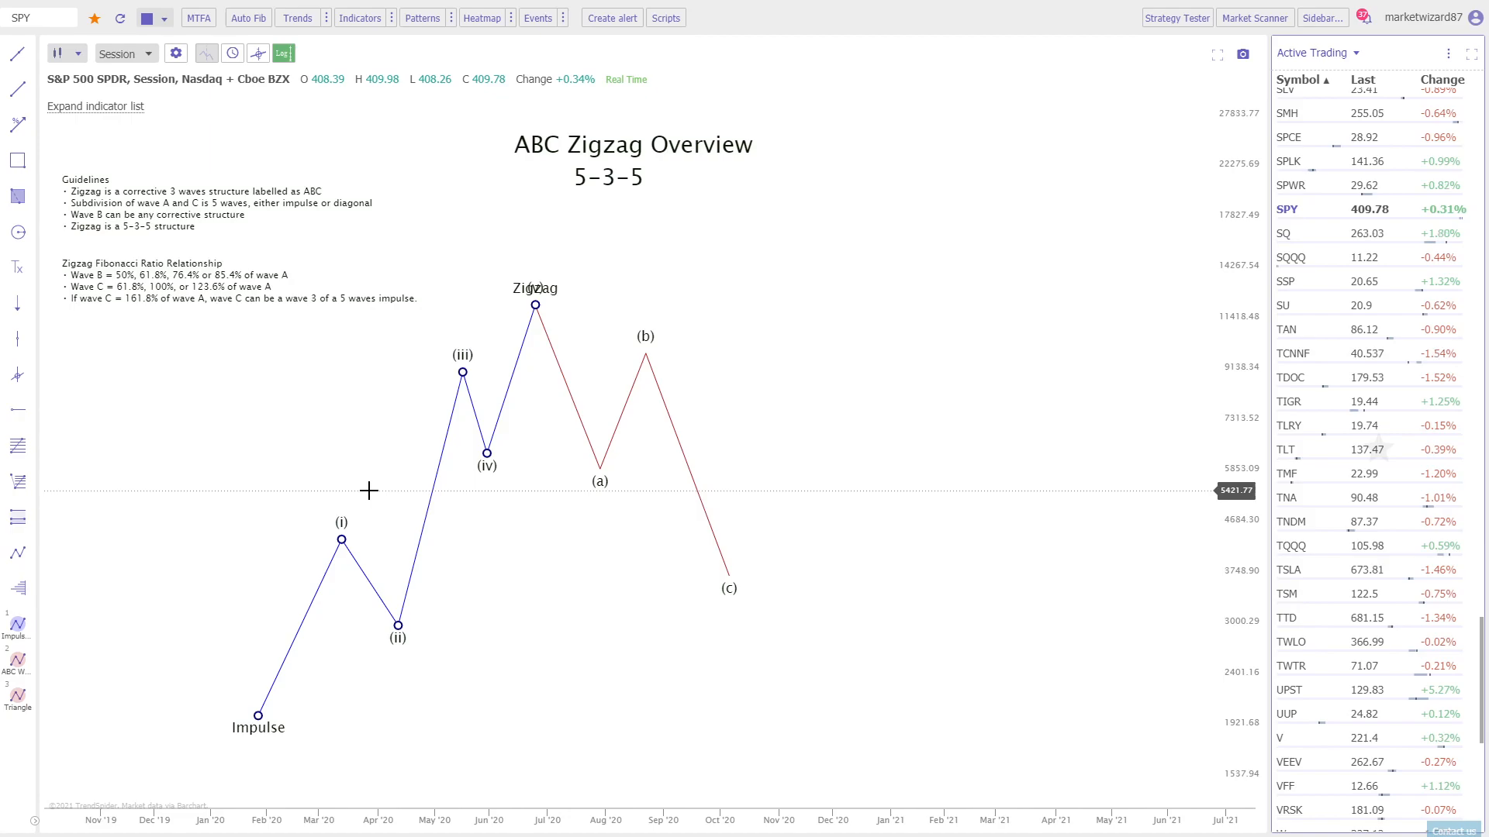
pyautogui.moveTo(545, 331)
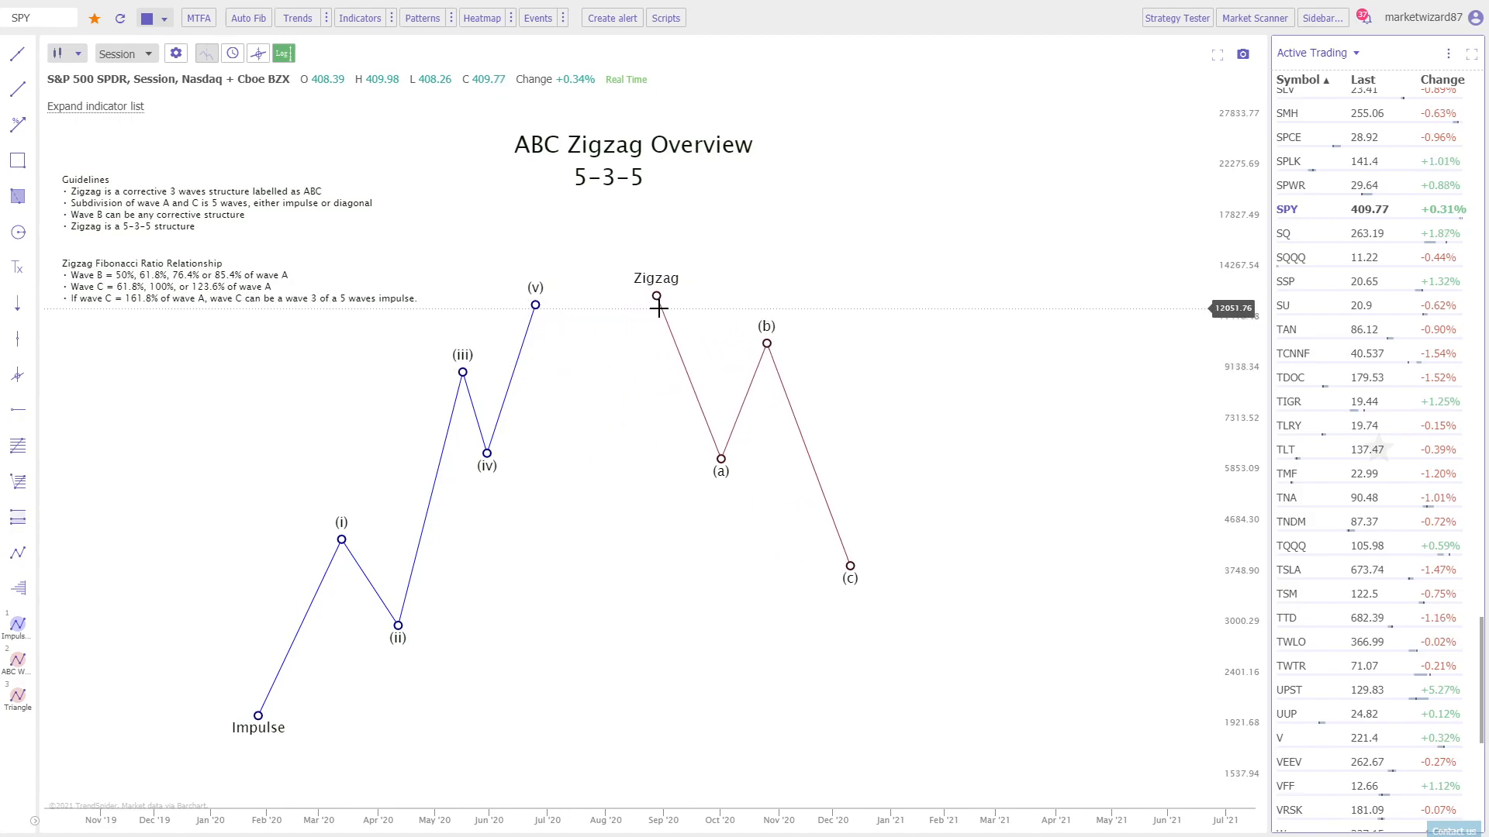
# Move the ABC zigzag back onto the impulse's wave (v) peak.
pyautogui.moveTo(659, 304); pyautogui.dragTo(537, 304)
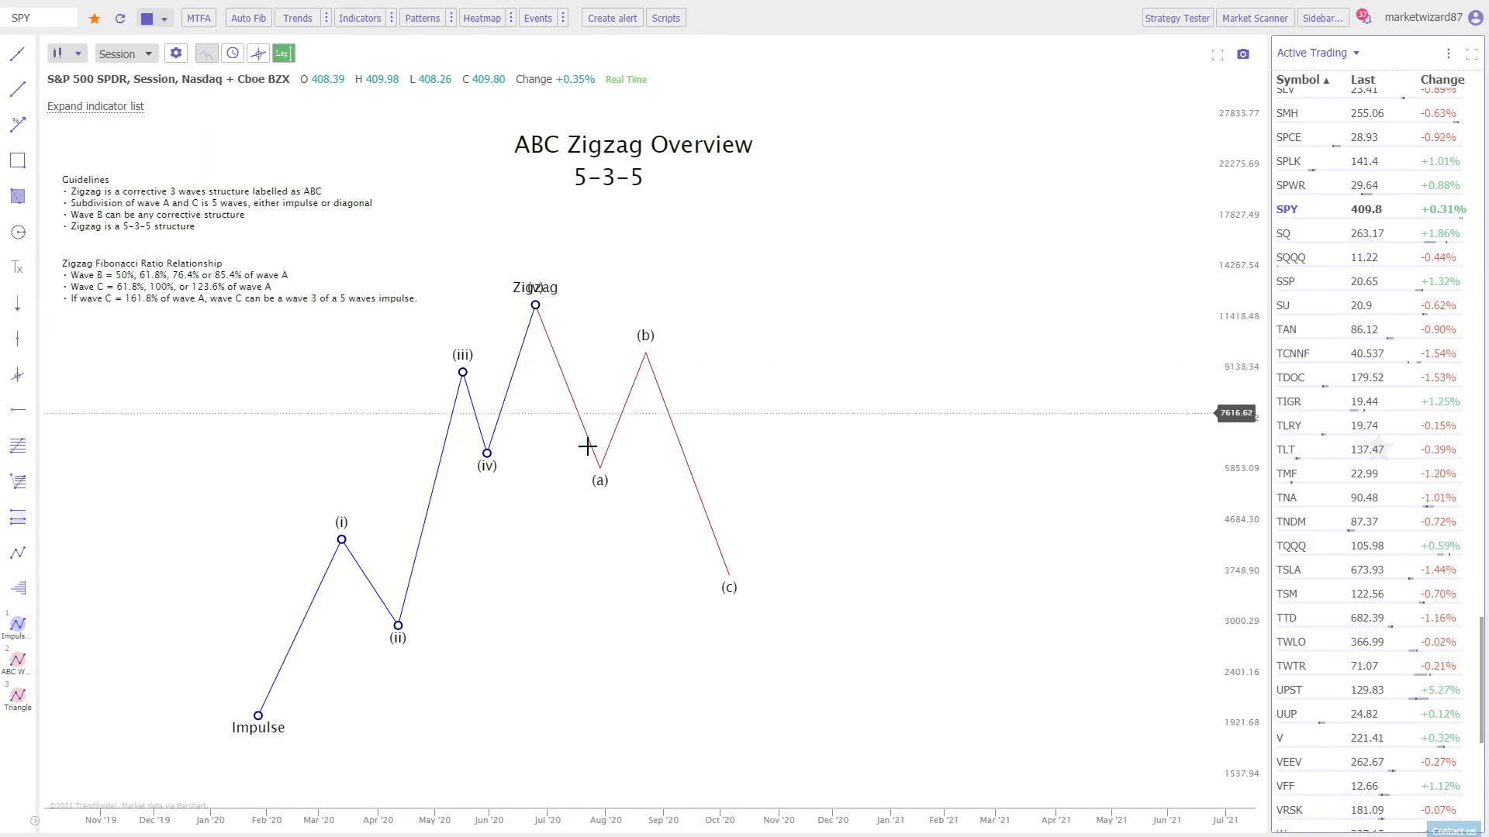
pyautogui.moveTo(716, 566)
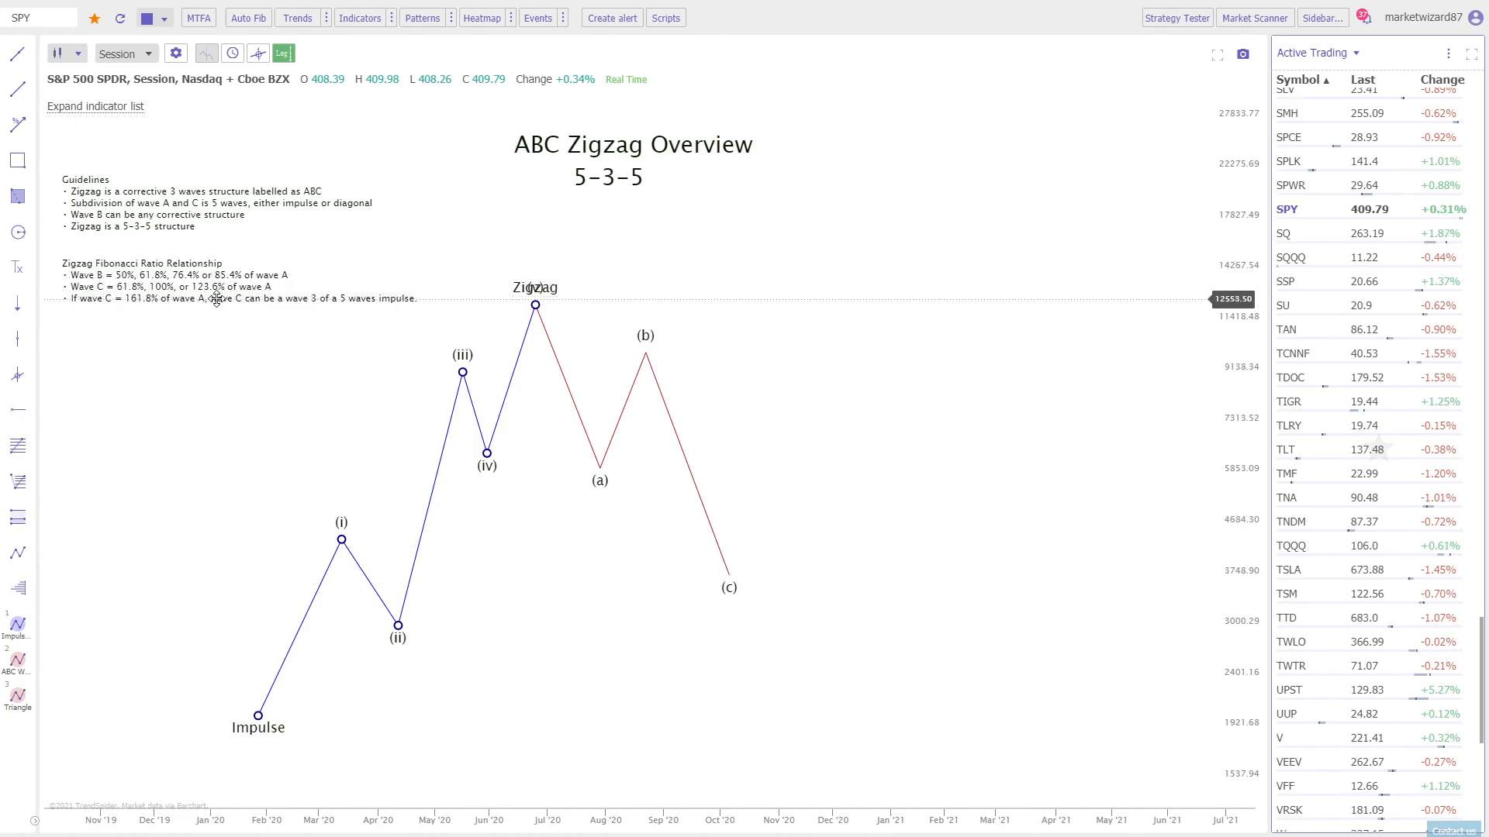
pyautogui.moveTo(705, 598)
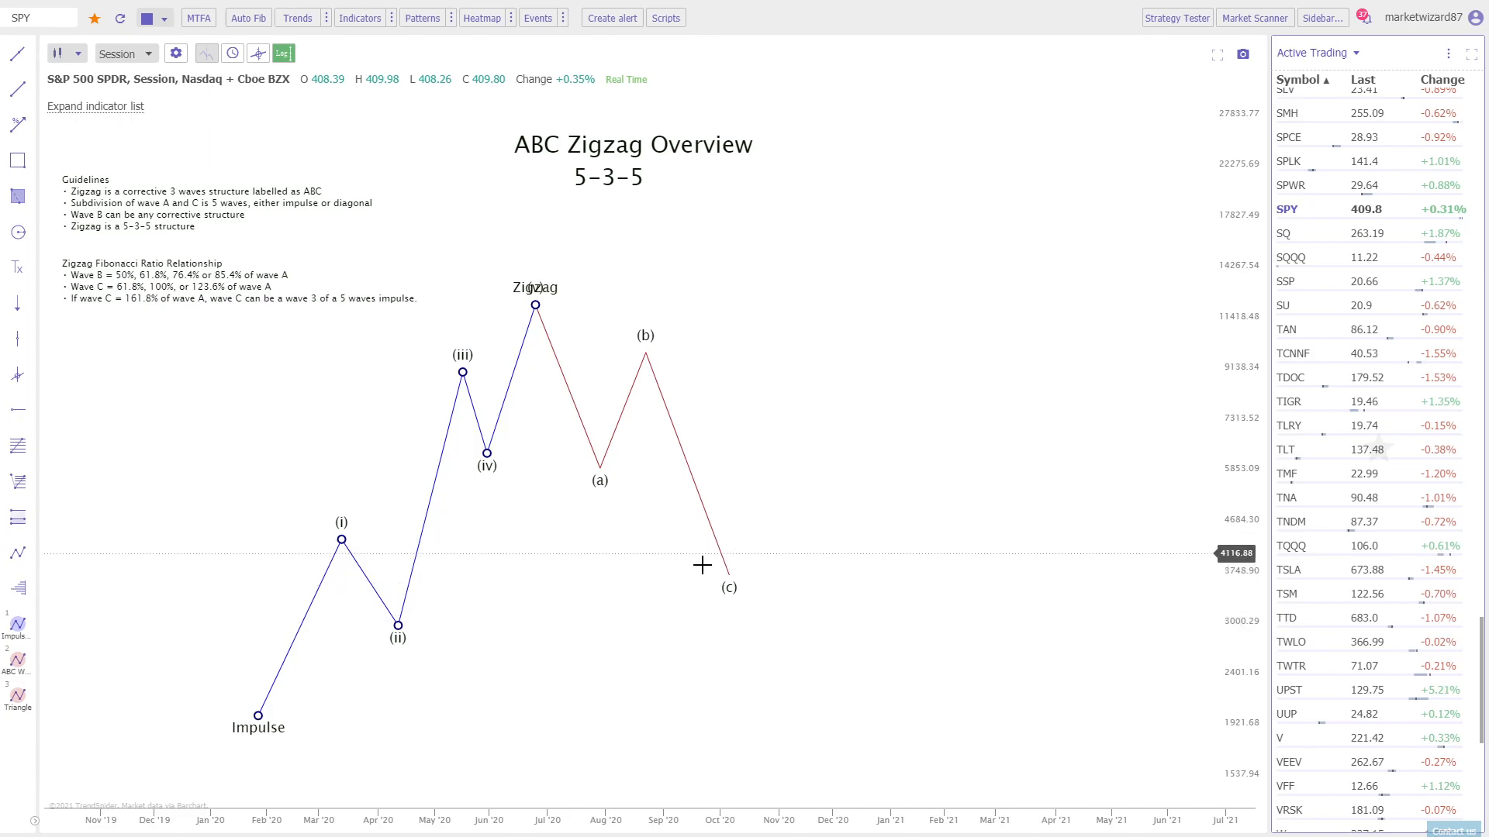
pyautogui.moveTo(681, 570)
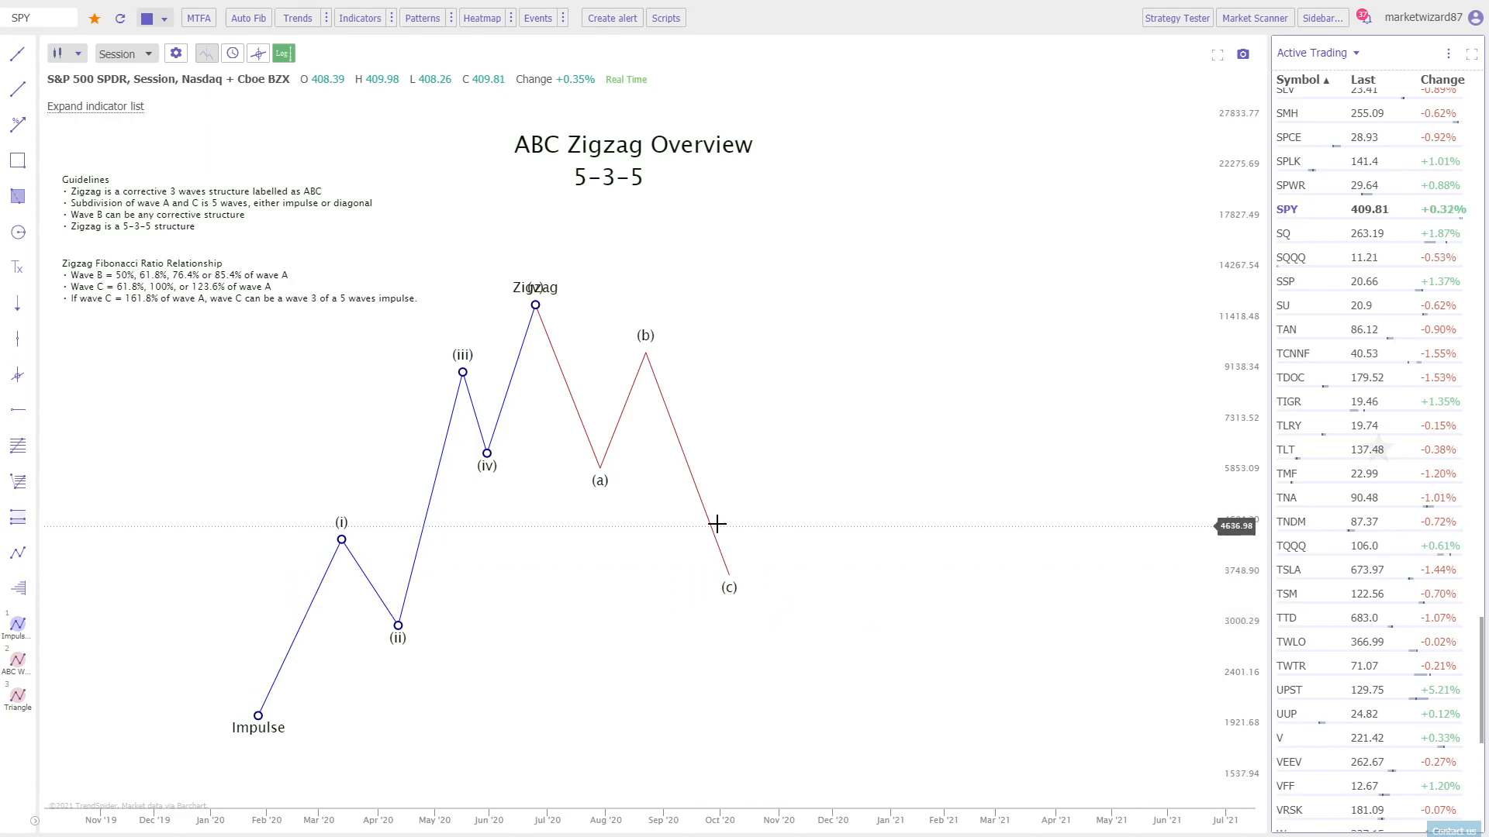
pyautogui.moveTo(672, 387)
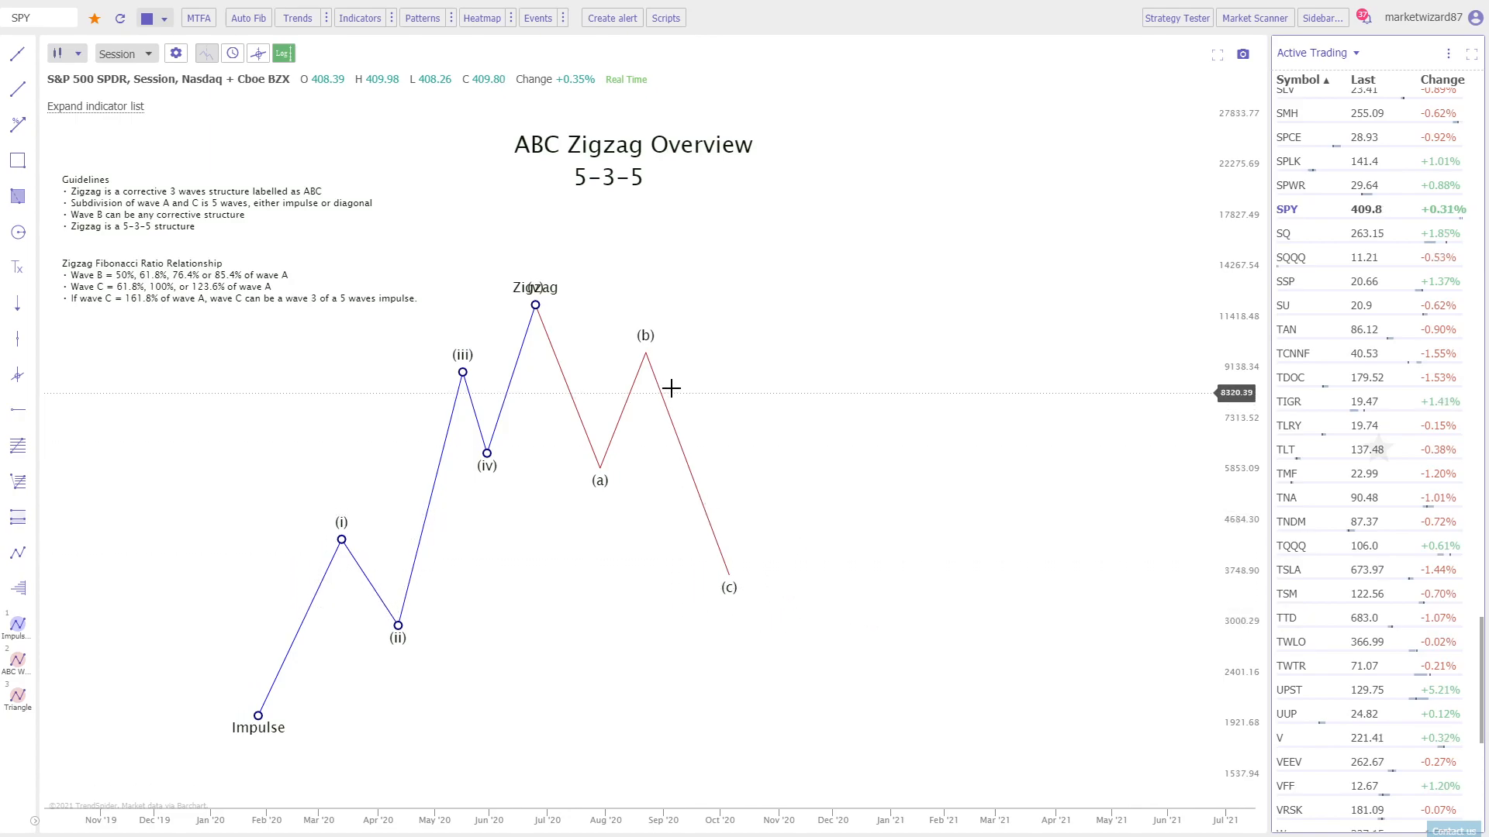
pyautogui.moveTo(550, 325)
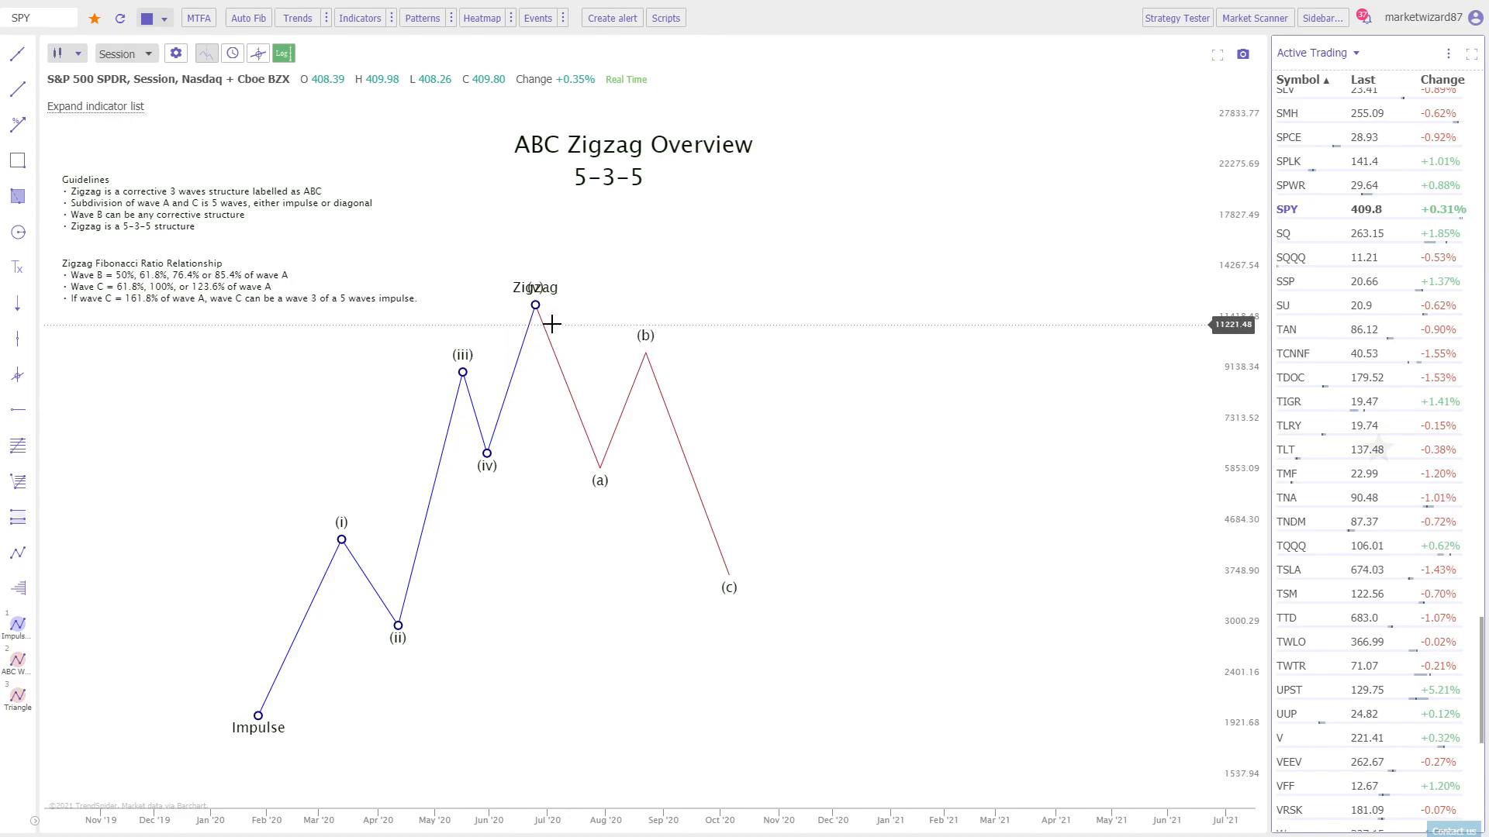
pyautogui.moveTo(560, 310)
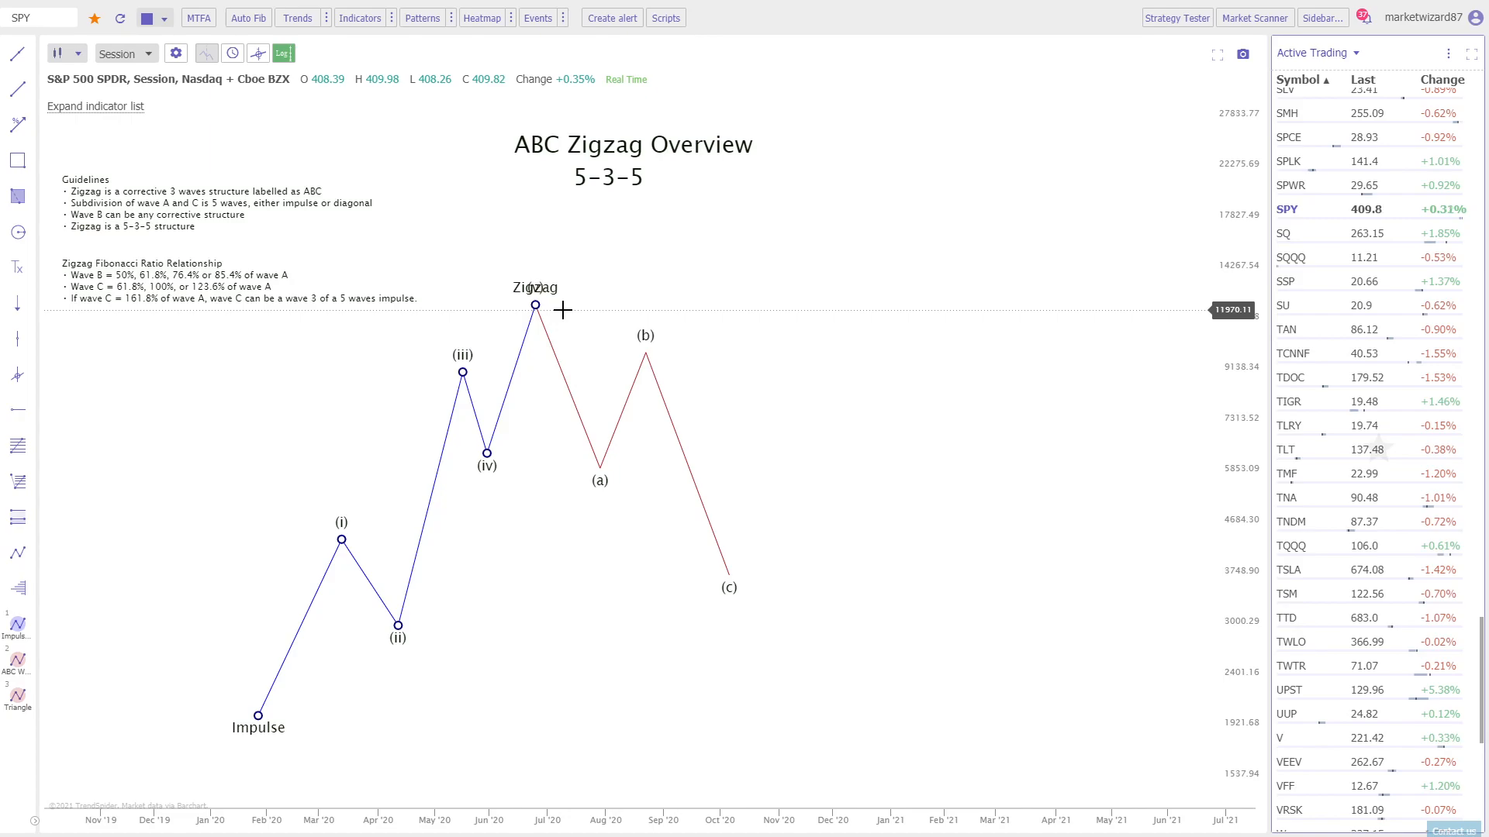
pyautogui.moveTo(832, 224)
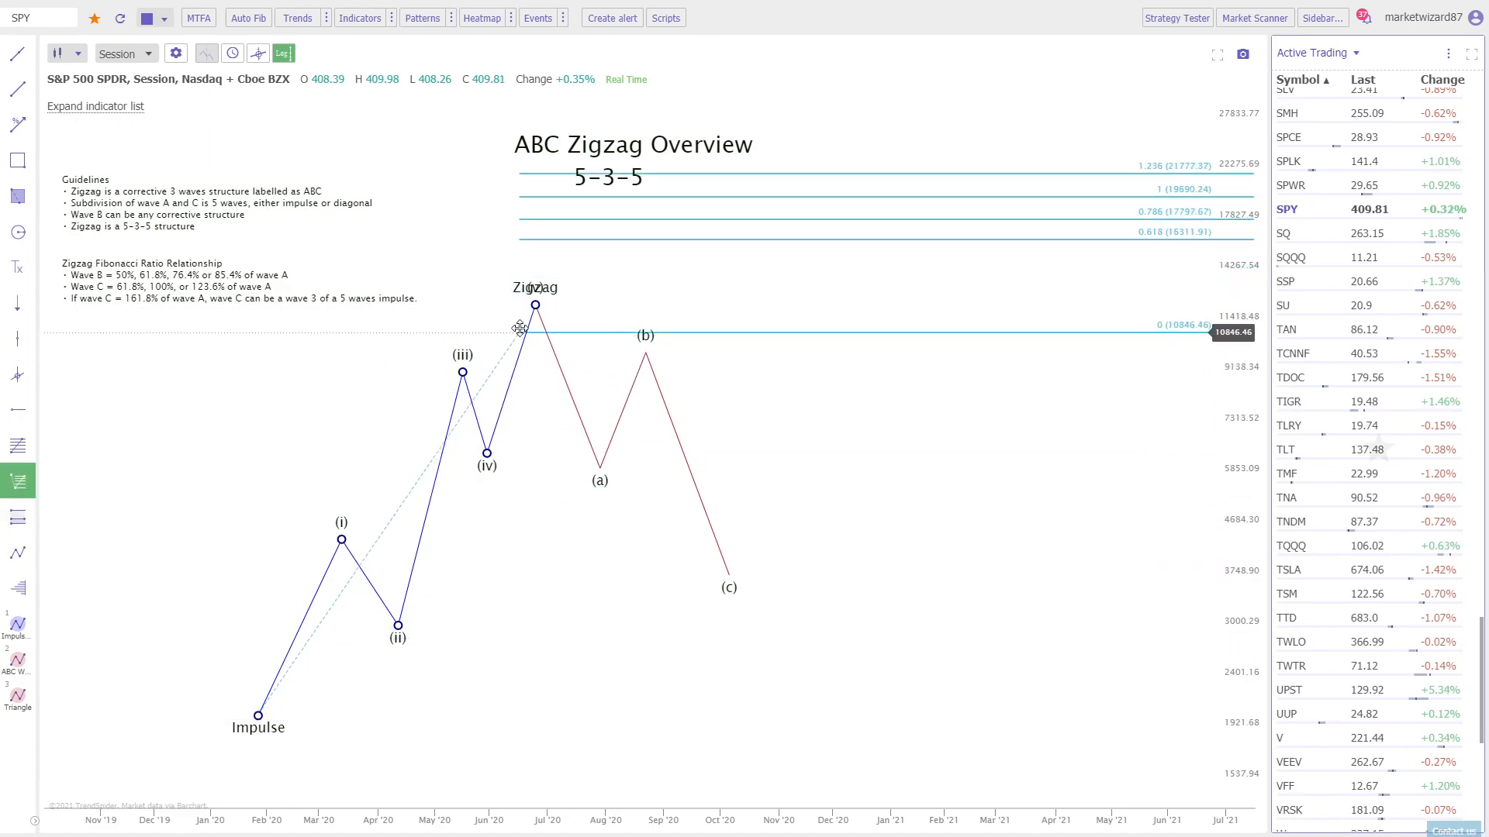
# Anchor the extension's third point at the (c) low and enable the 2 and 4.618 levels.
pyautogui.moveTo(520, 327); pyautogui.dragTo(728, 575)
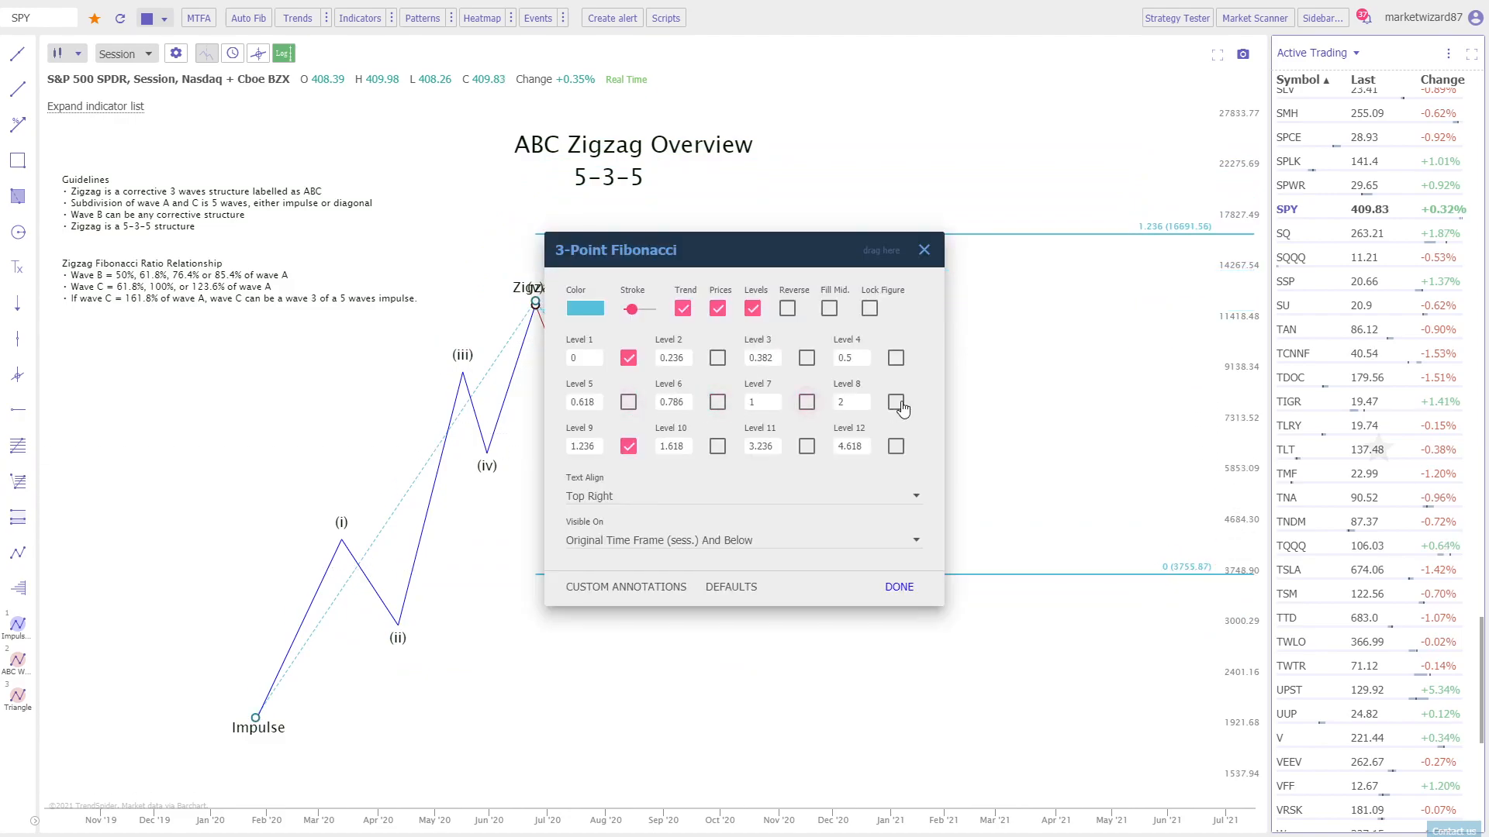
pyautogui.click(894, 401)
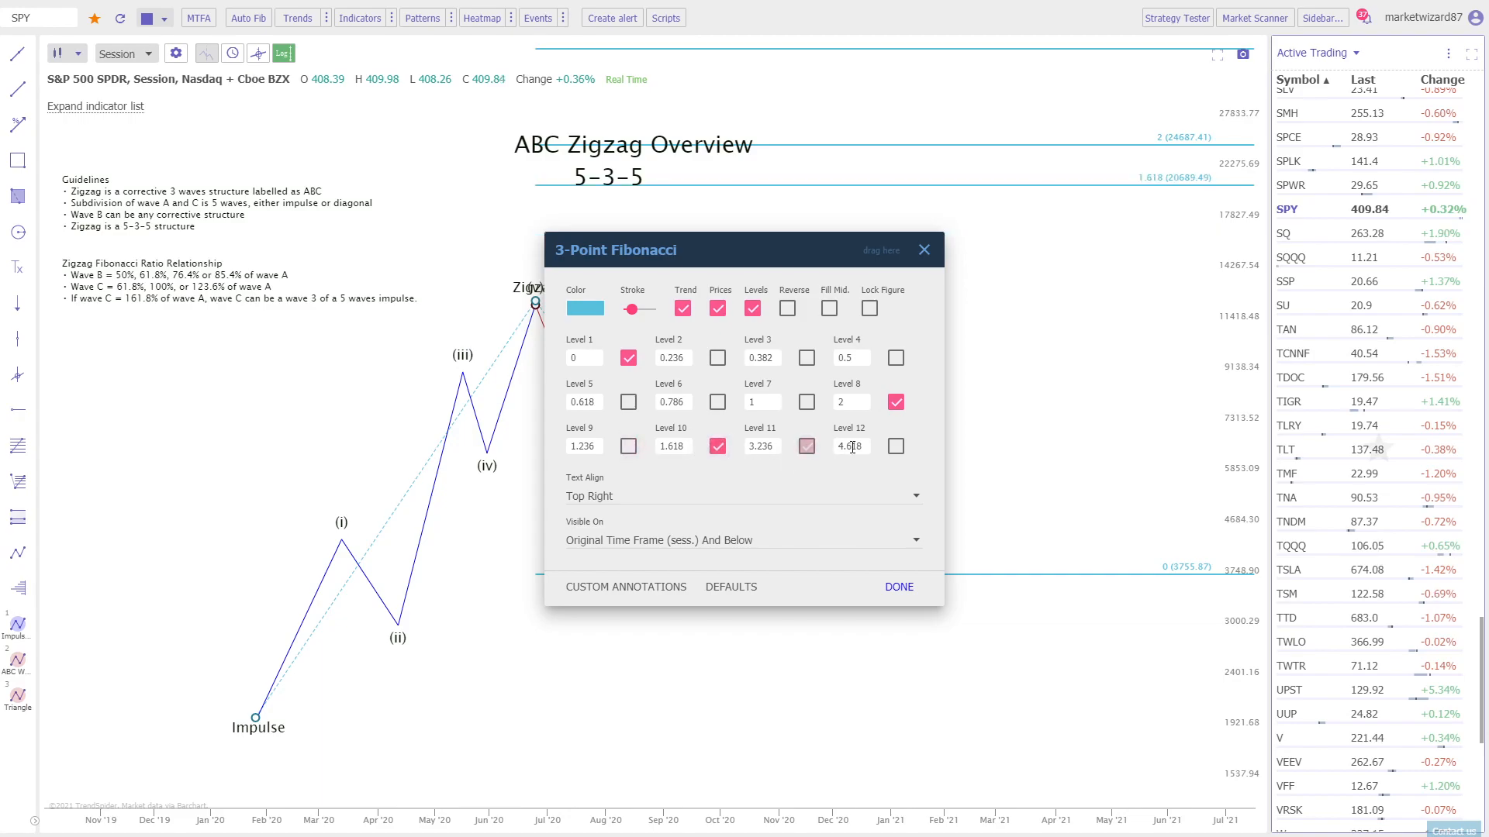
pyautogui.click(898, 587)
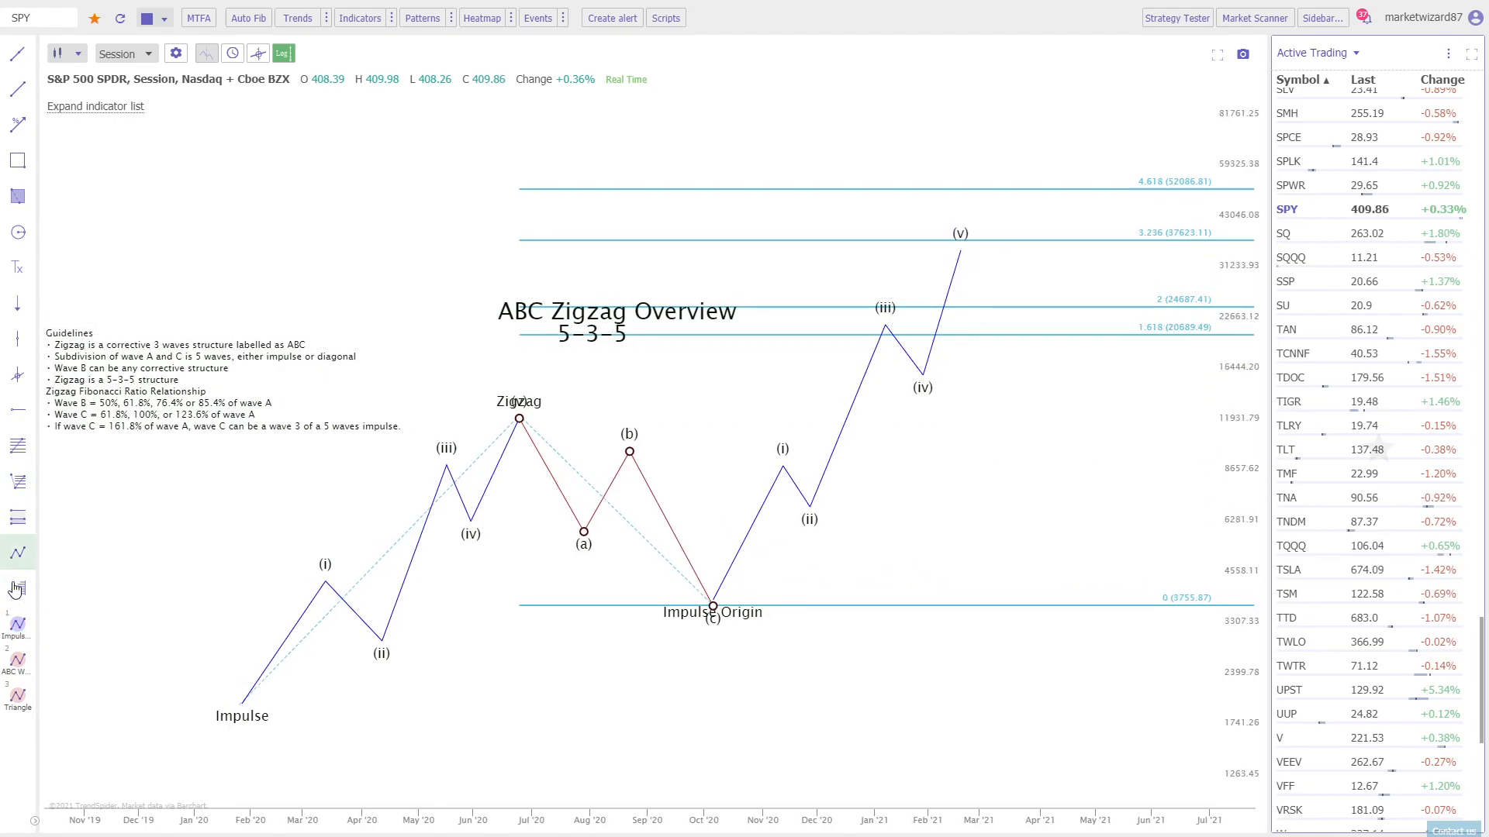
# Draw a second ABC zigzag from the new impulse's top and lower its (c) point.
pyautogui.click(17, 660)
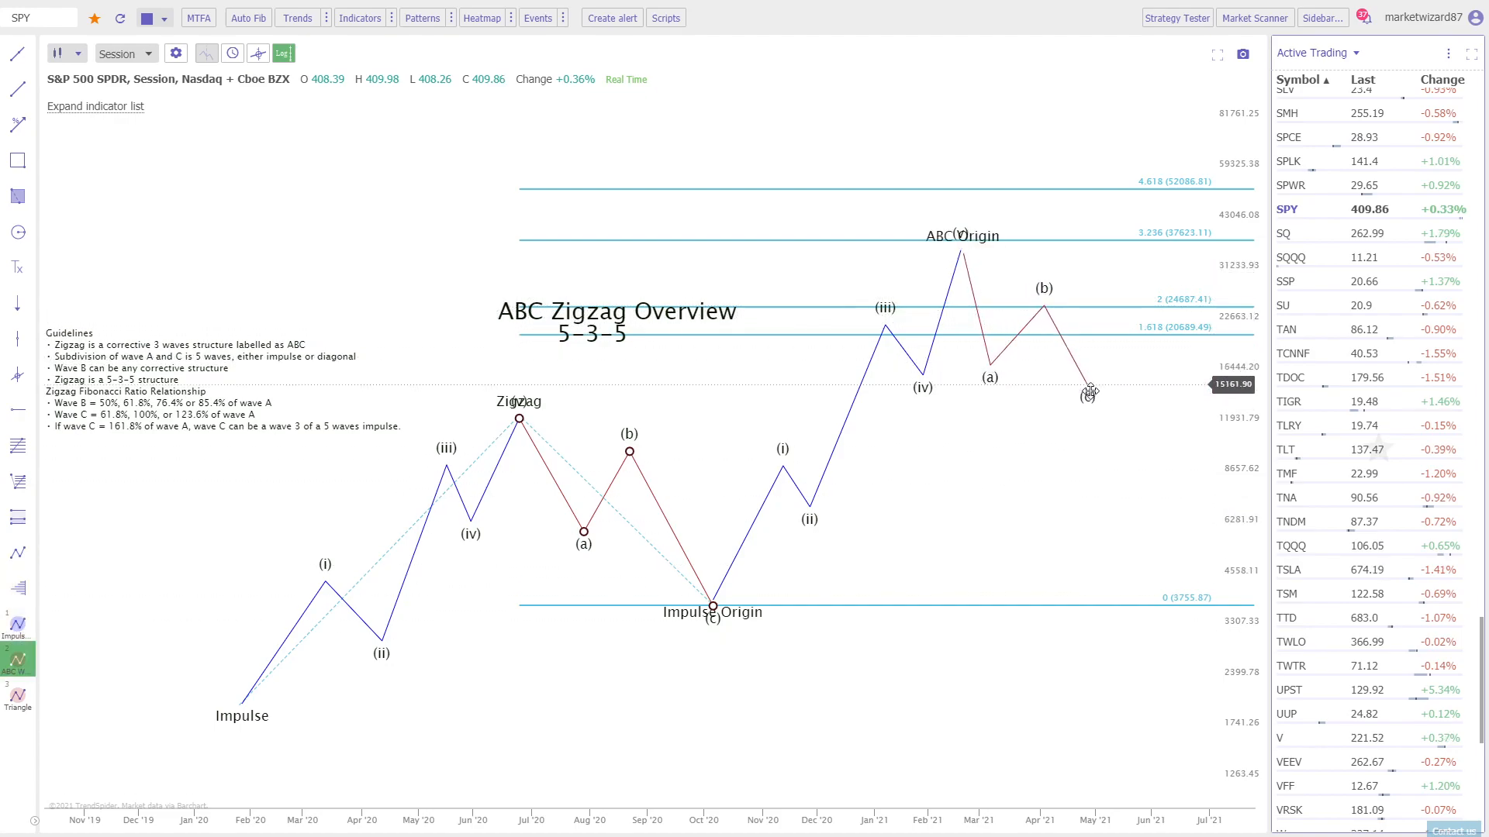
pyautogui.moveTo(1090, 392); pyautogui.dragTo(1100, 452)
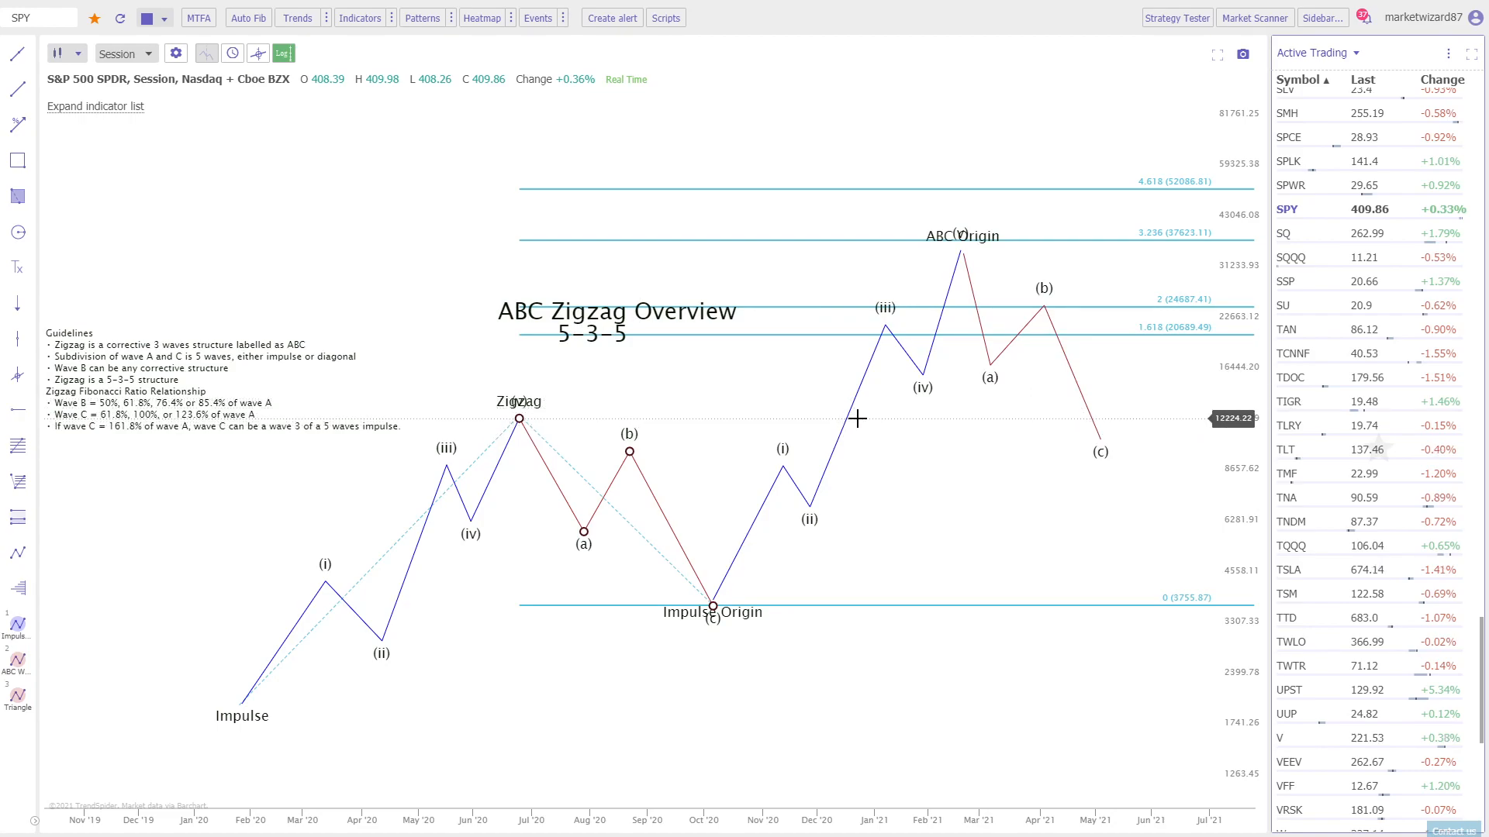
pyautogui.moveTo(665, 327)
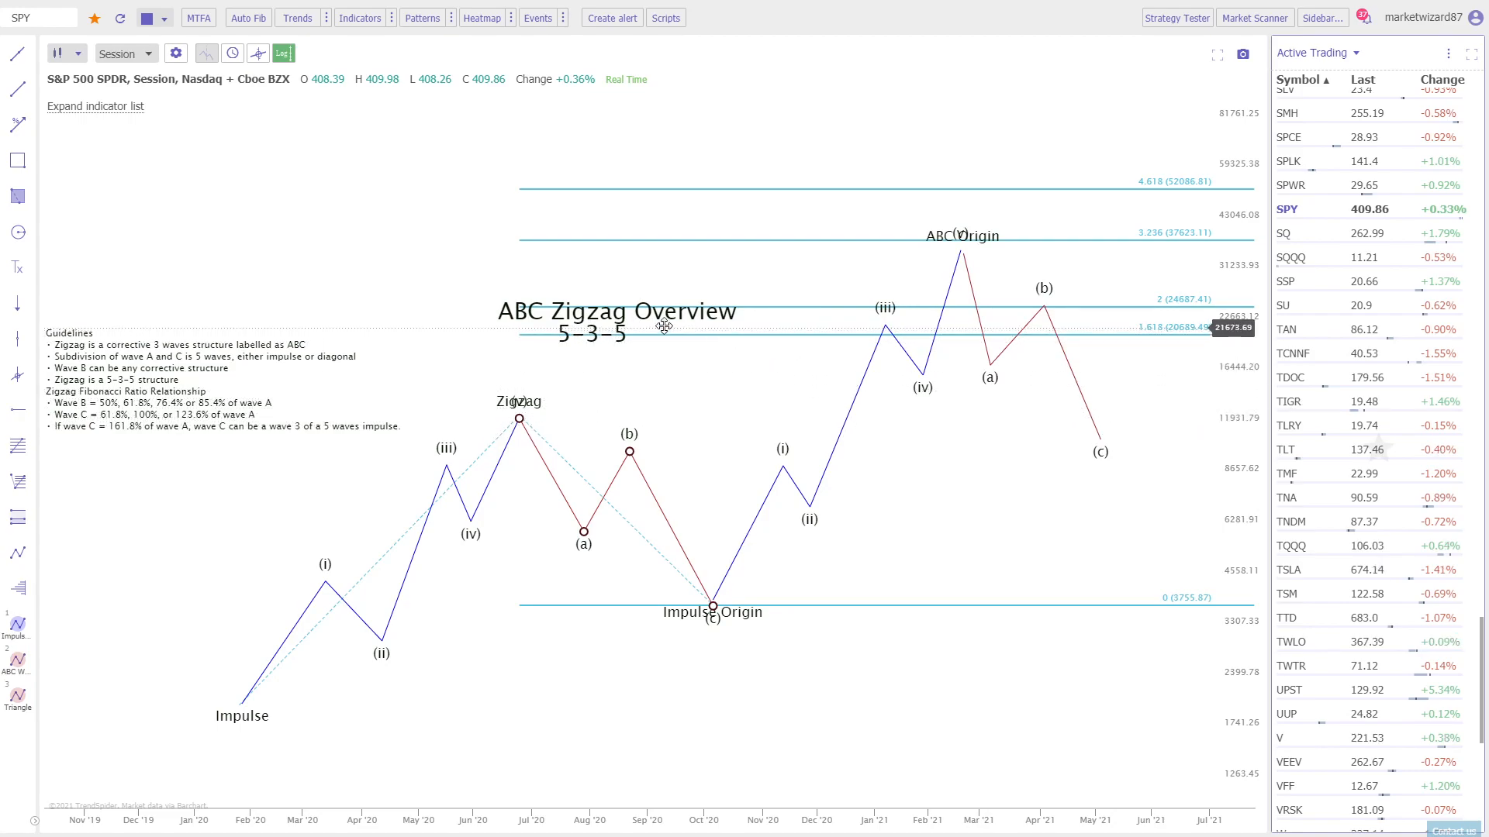
pyautogui.moveTo(558, 330)
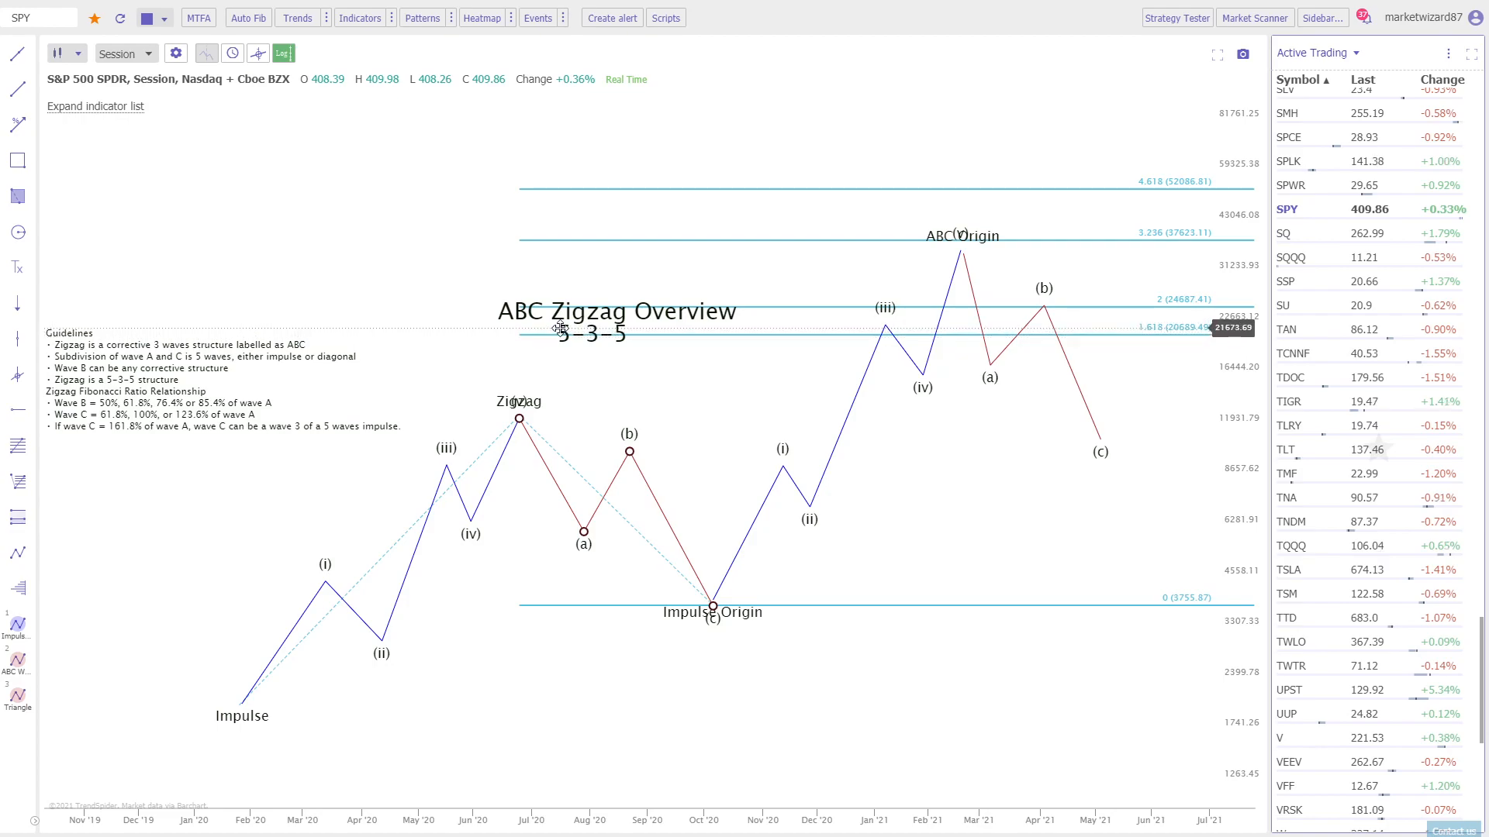